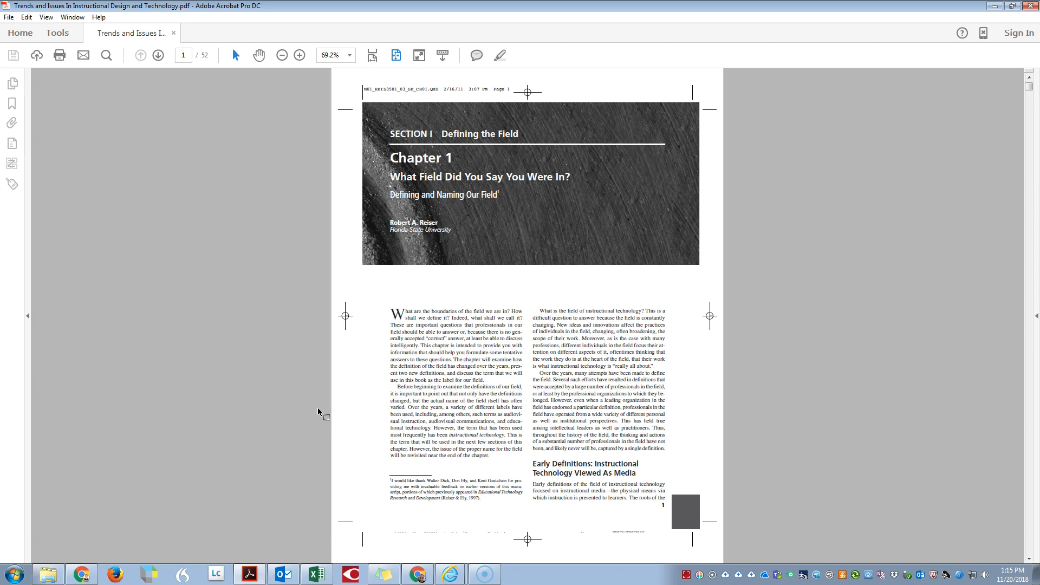
mouse_move(351, 368)
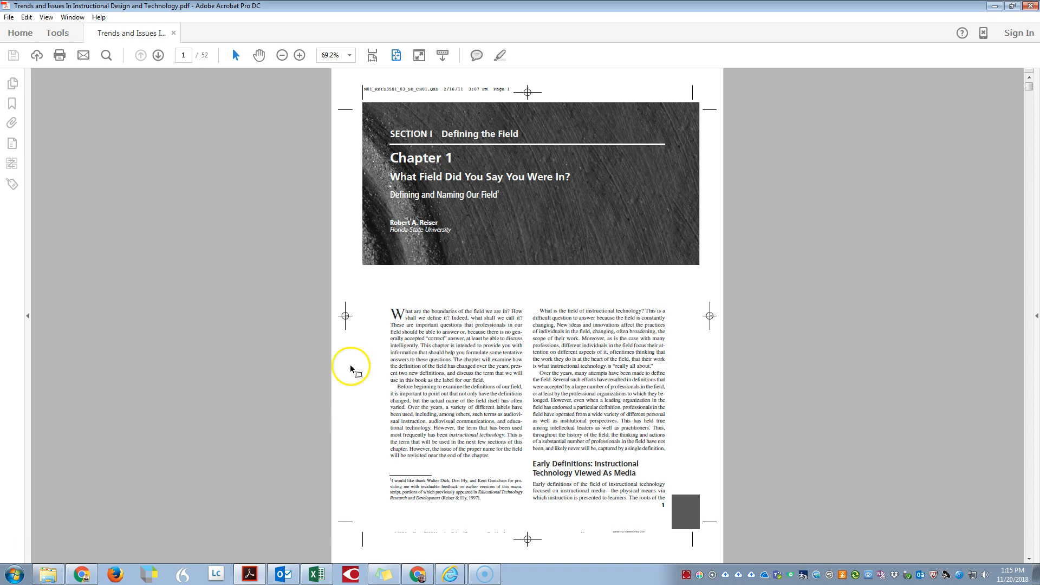
mouse_move(129, 69)
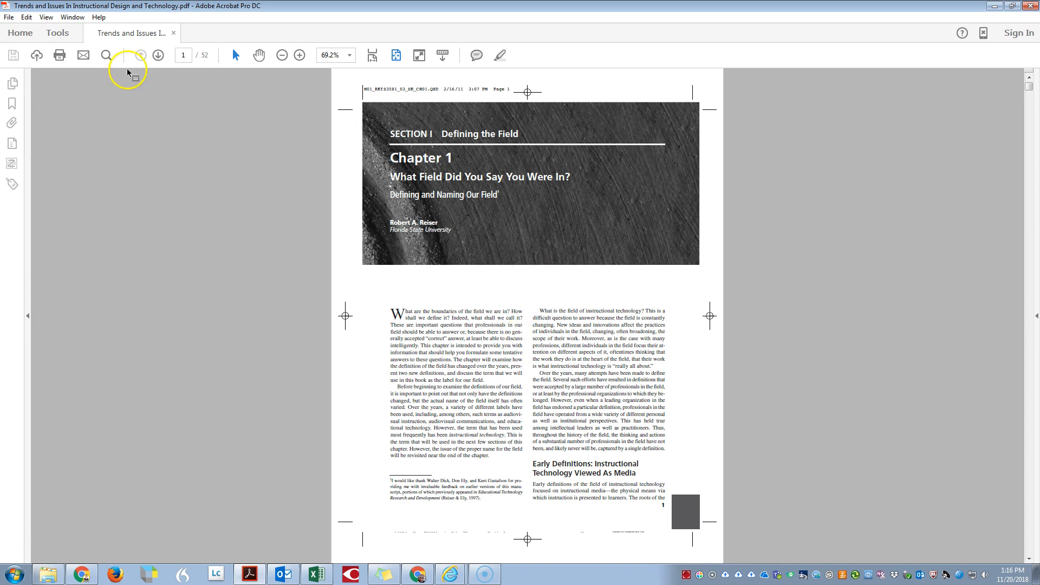
Crop the printer's marks off all 52 pages via Enhance Scans > Crop Pages with Page Range set to All.
left_click(57, 34)
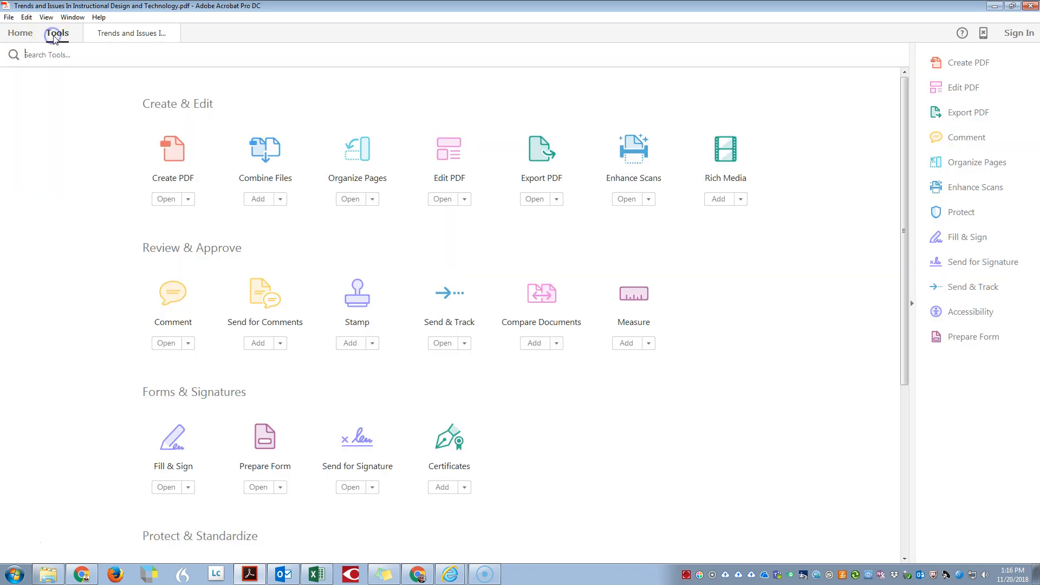
left_click(627, 199)
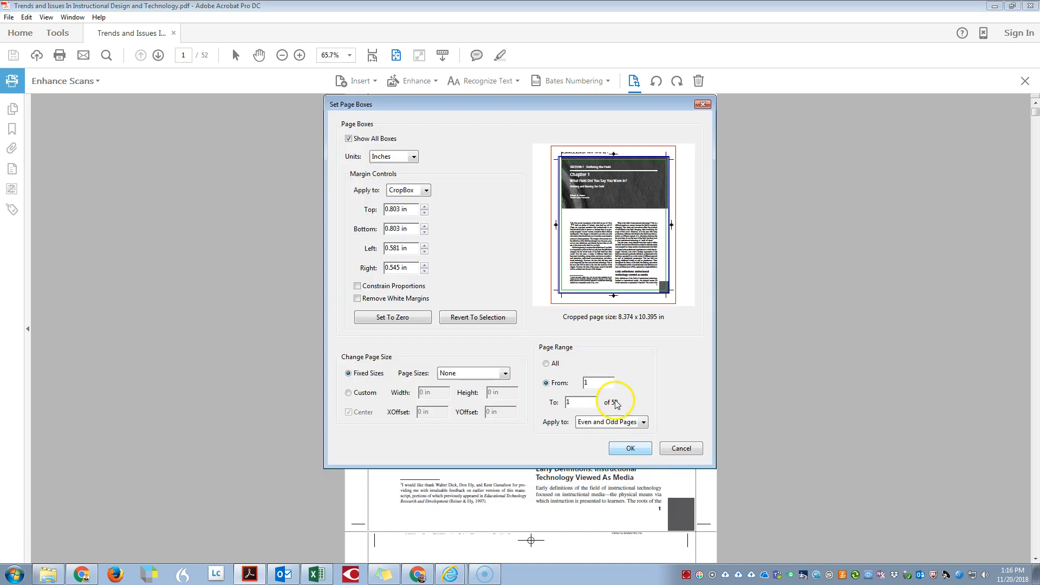
left_click(546, 364)
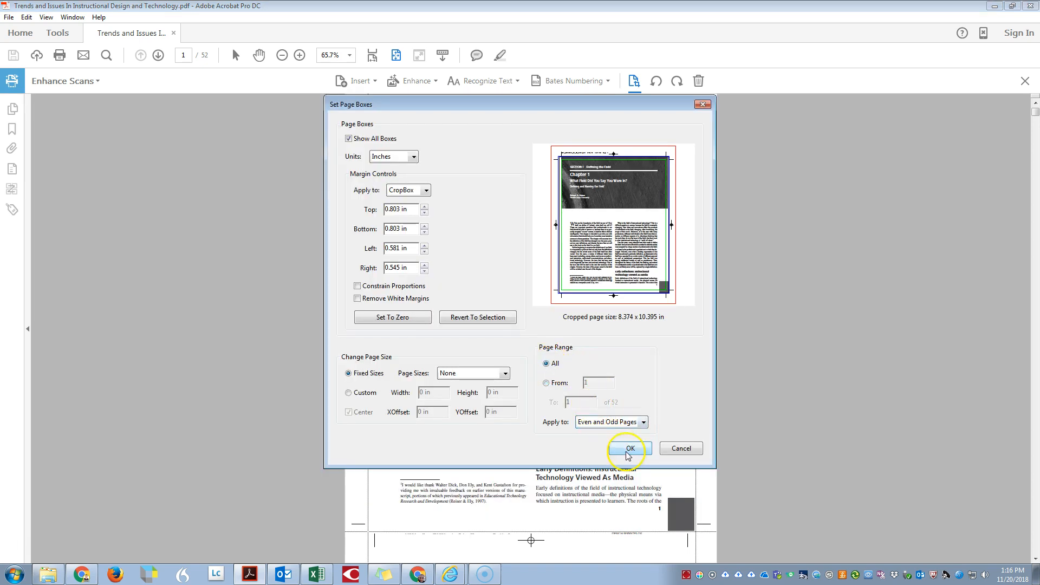
left_click(626, 448)
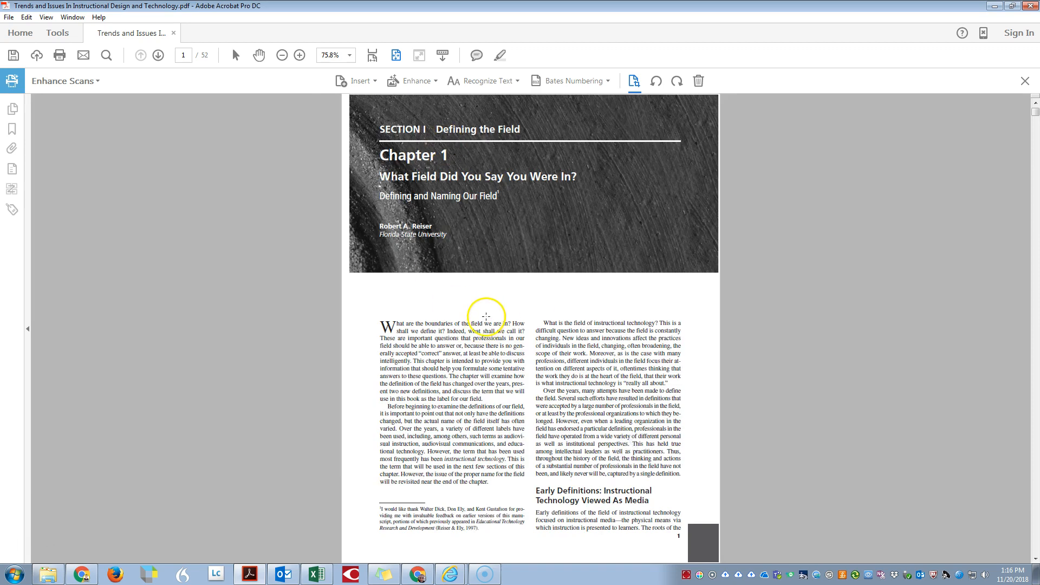
mouse_move(203, 176)
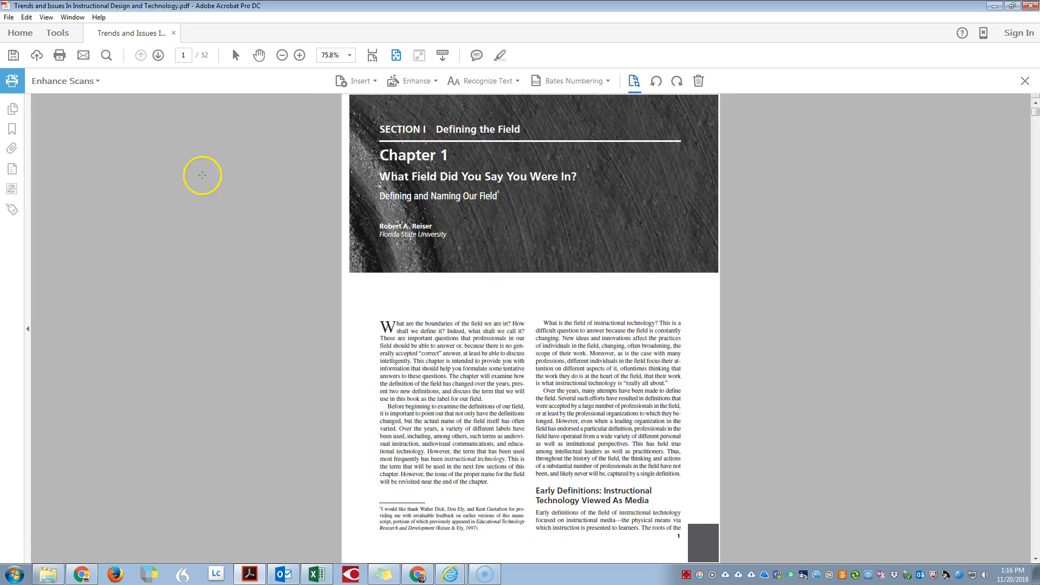
mouse_move(394, 184)
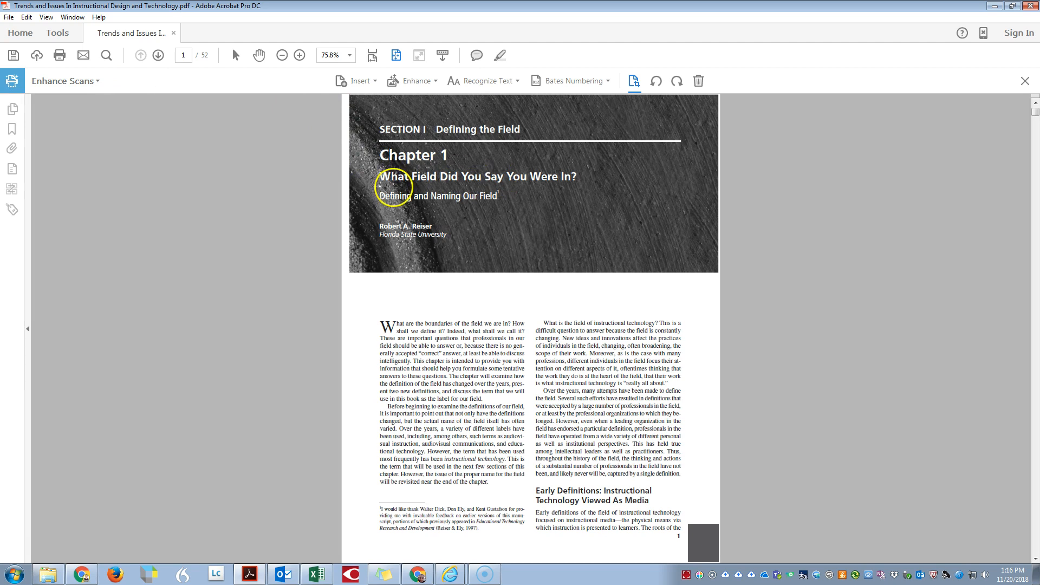
mouse_move(359, 272)
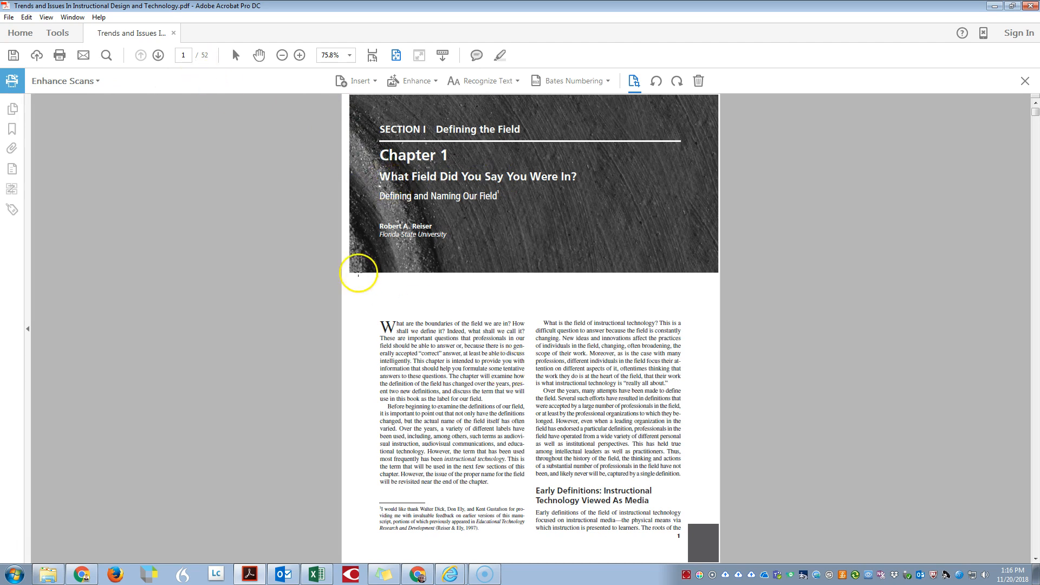
Switch the cropped book into Organize Pages and scroll through its 52 page thumbnails.
left_click(57, 33)
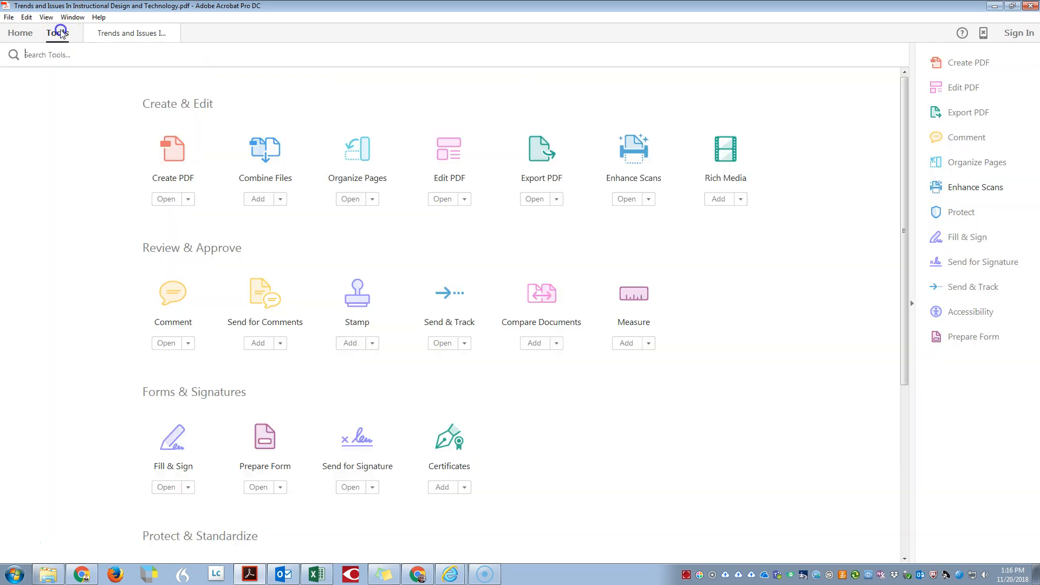
left_click(131, 32)
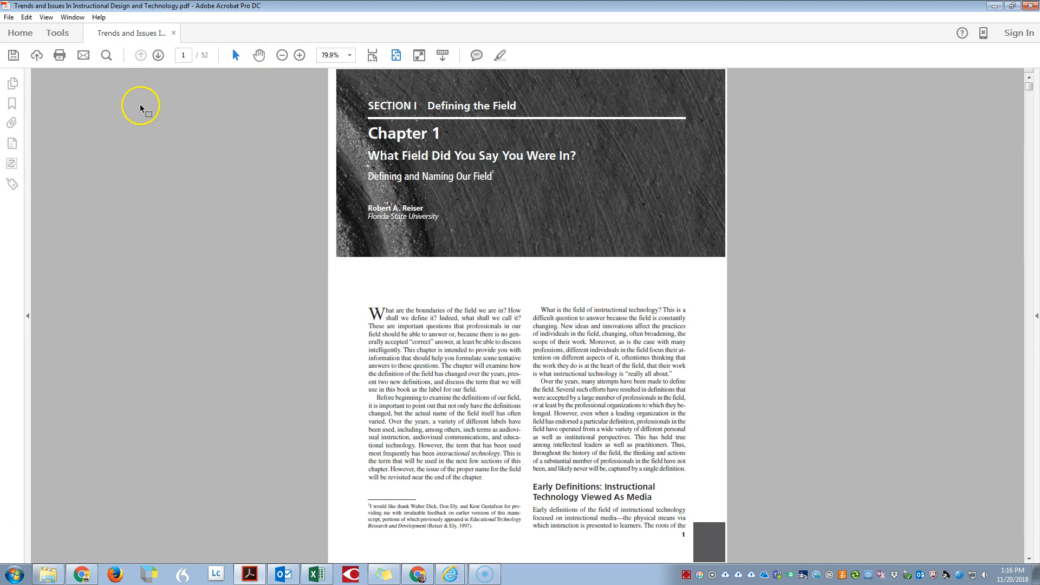
left_click(57, 32)
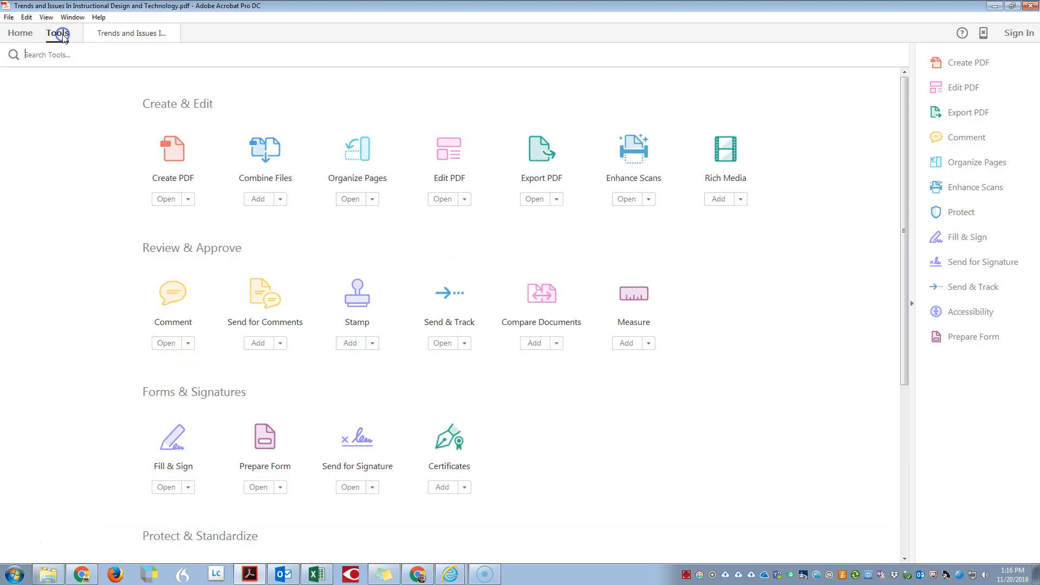
mouse_move(323, 116)
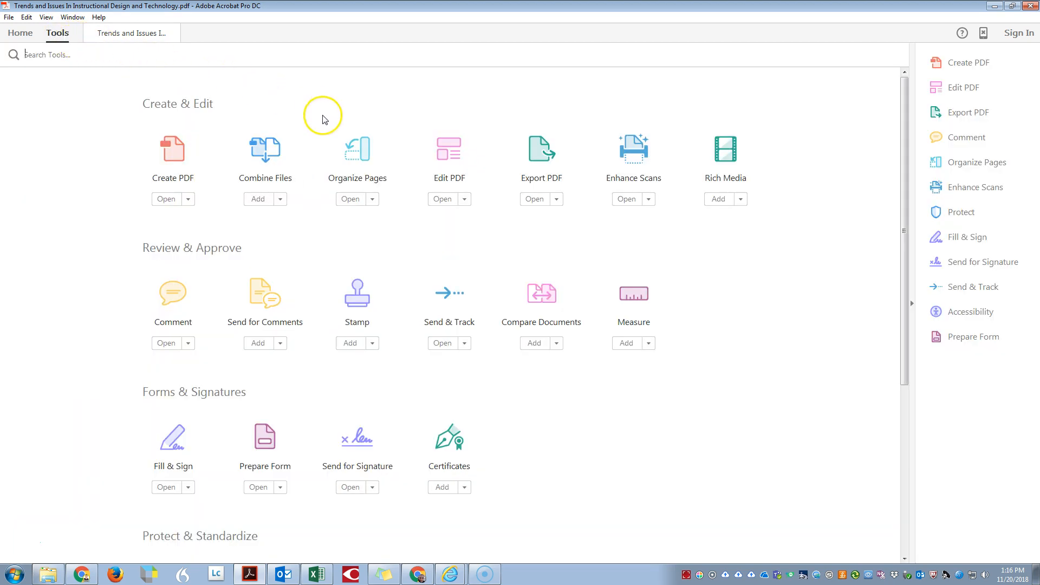
mouse_move(356, 157)
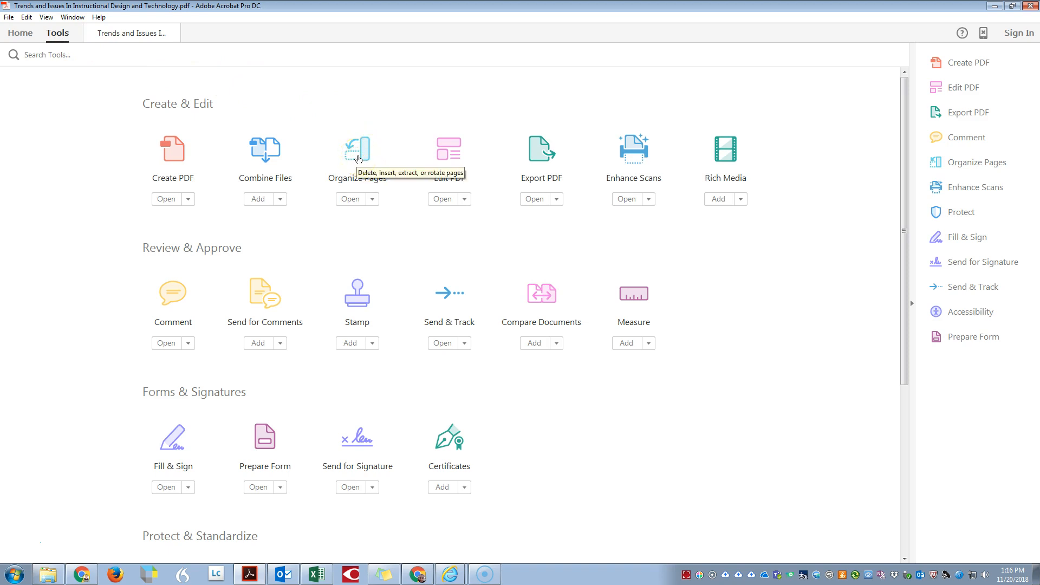
left_click(357, 148)
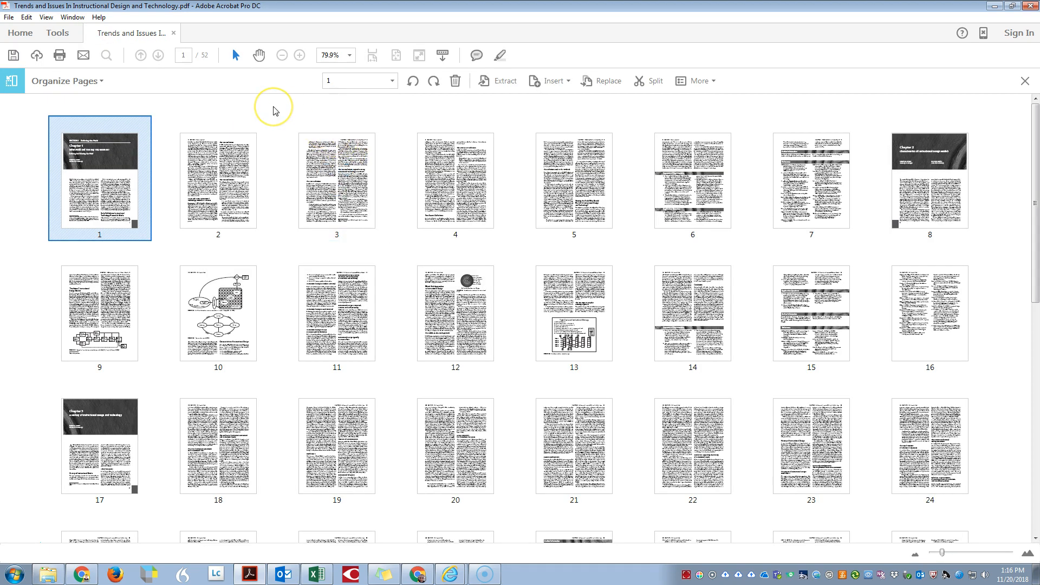
left_click(336, 178)
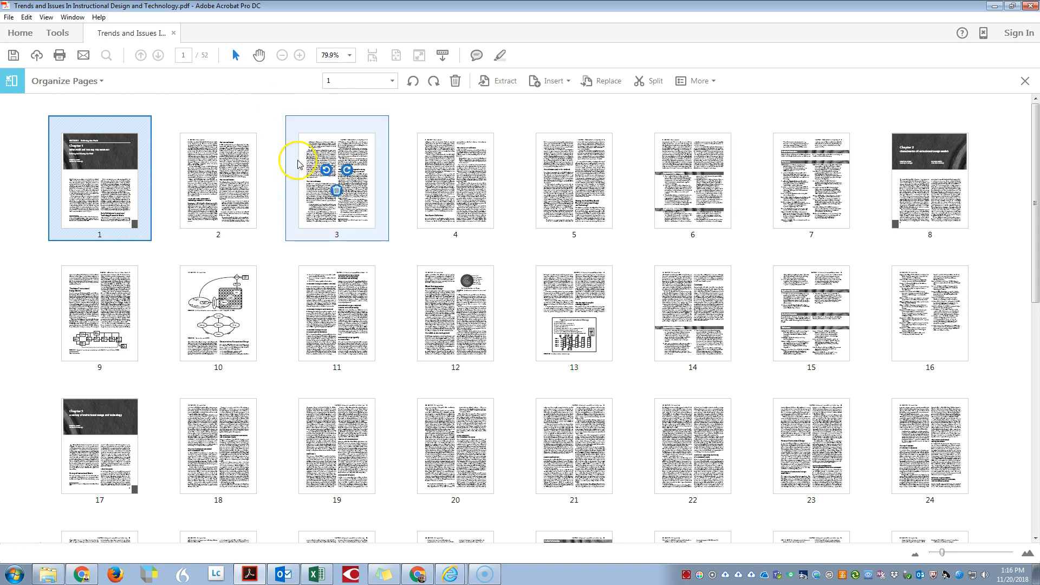
scroll("down", 3)
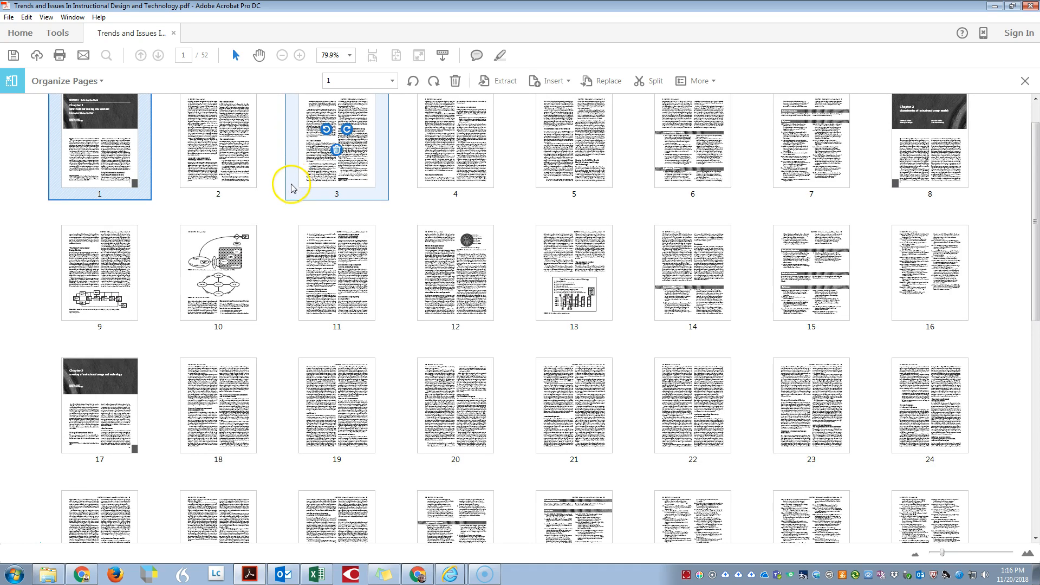
scroll("down", 3)
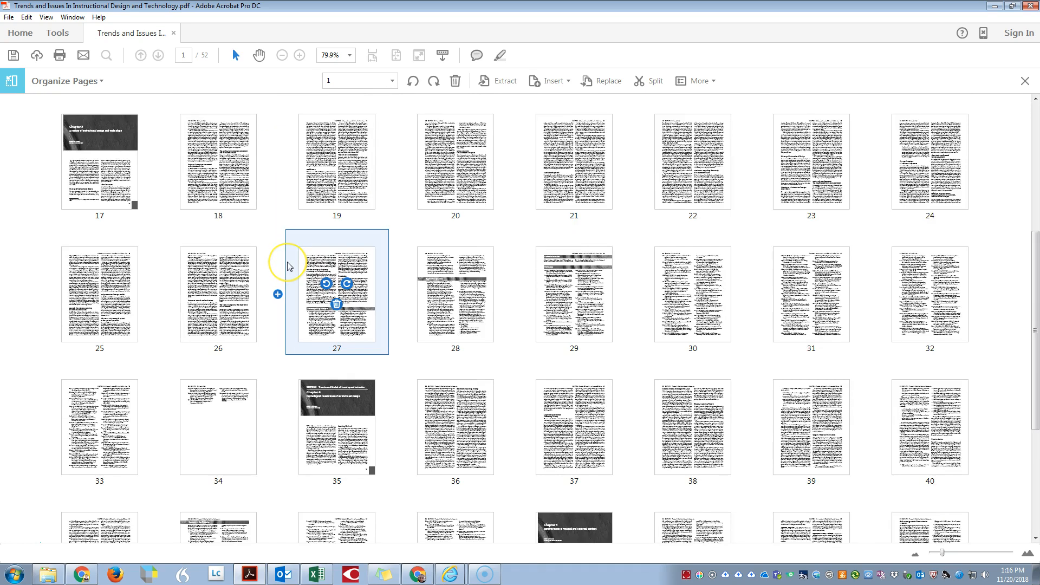
scroll("up", 3)
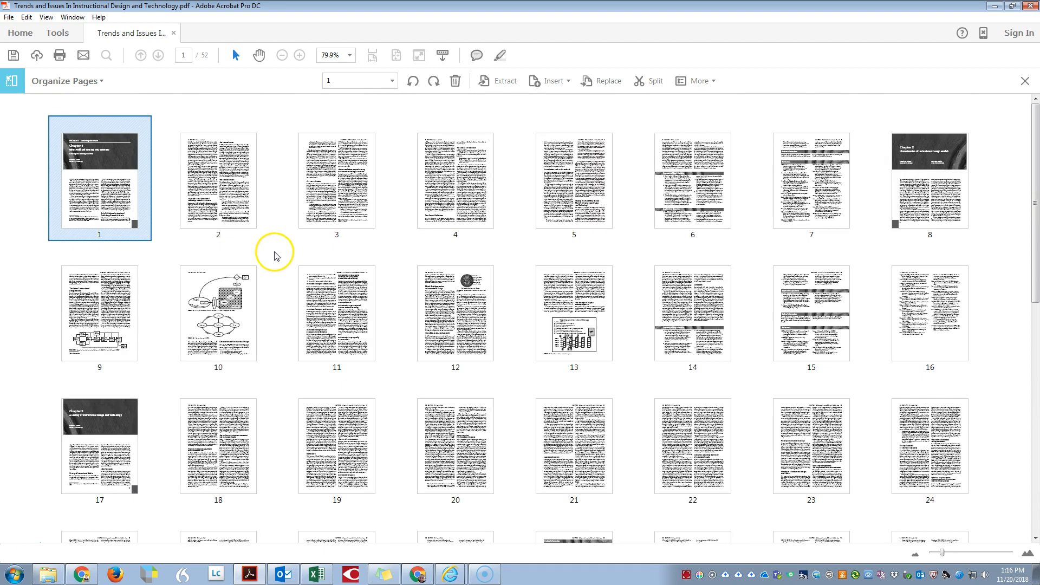
Select pages 1–7 (Chapter 1) and enable Extract with 'Delete Pages after extracting' checked.
left_click(811, 181)
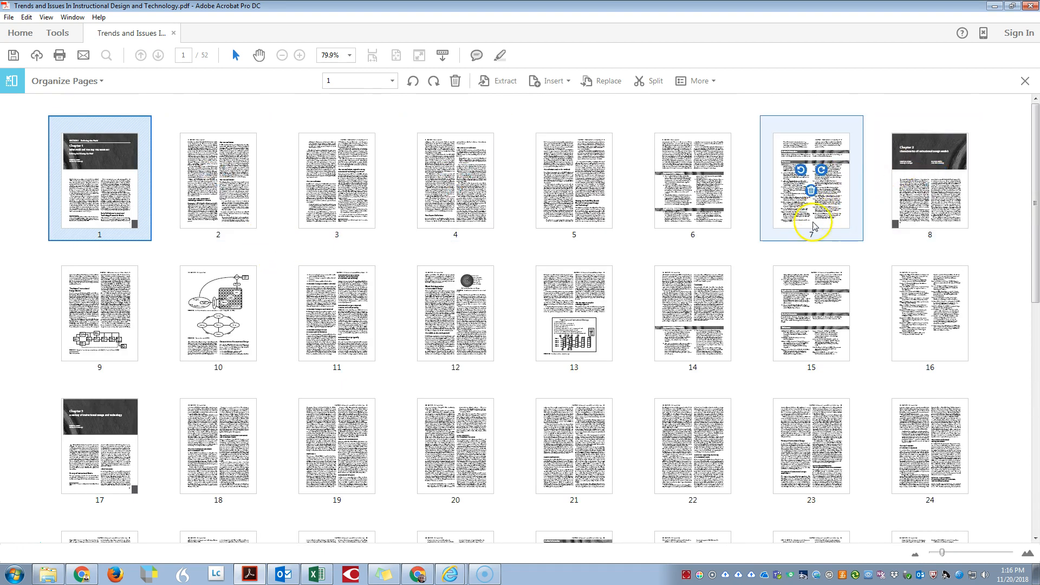
mouse_move(782, 240)
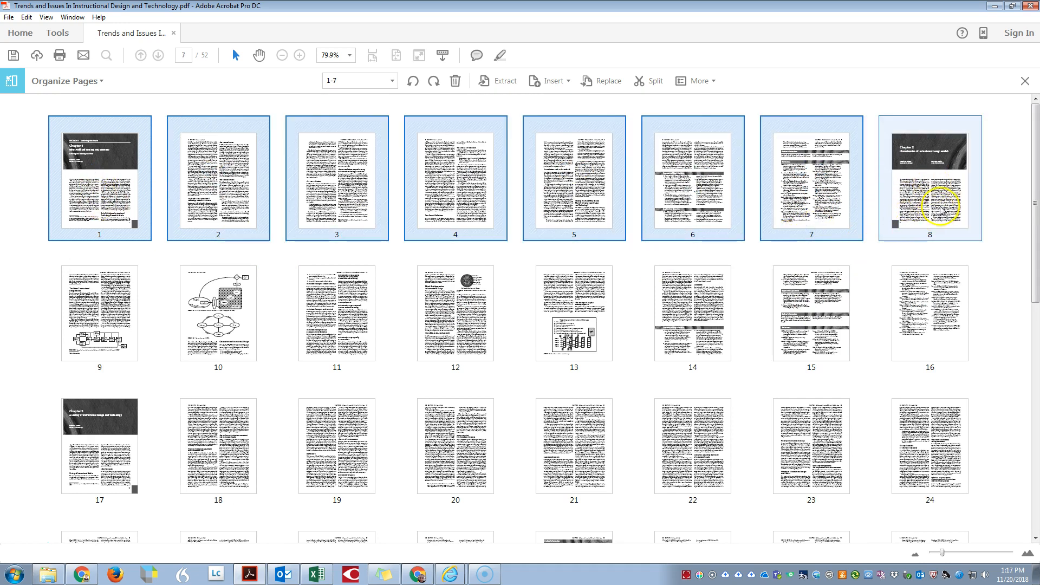
mouse_move(937, 229)
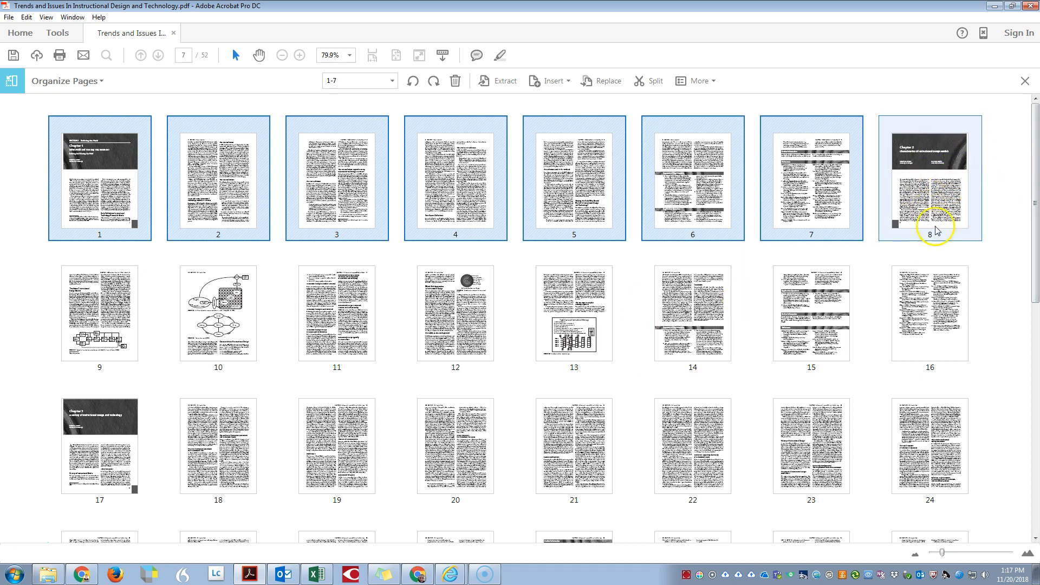
mouse_move(851, 209)
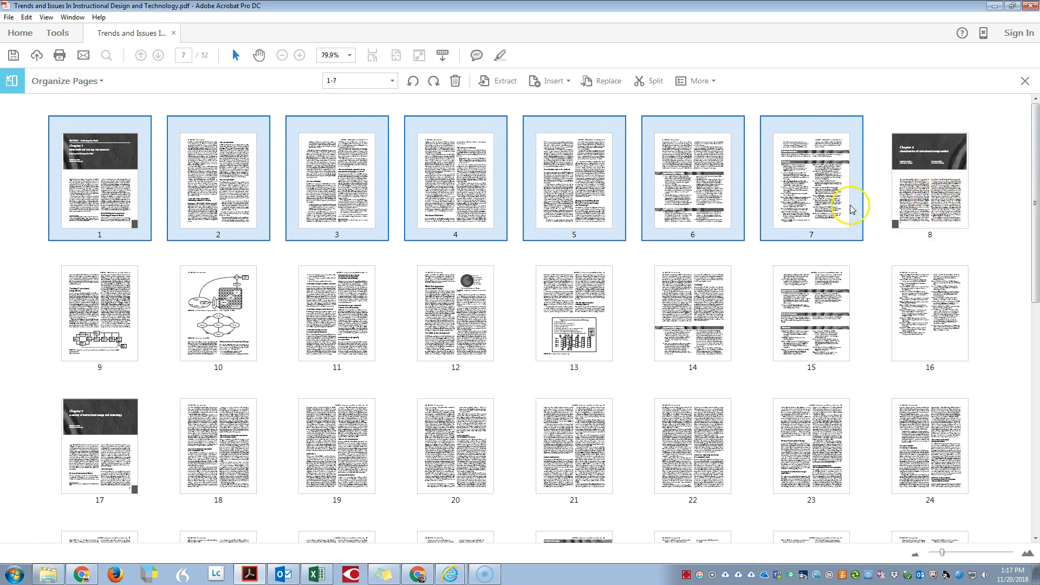
mouse_move(492, 80)
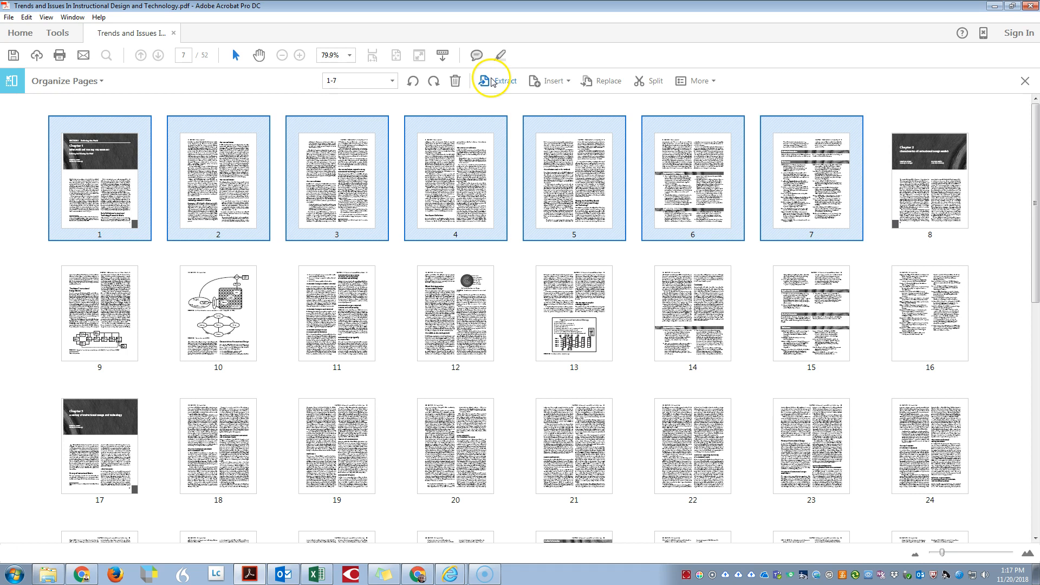
left_click(497, 80)
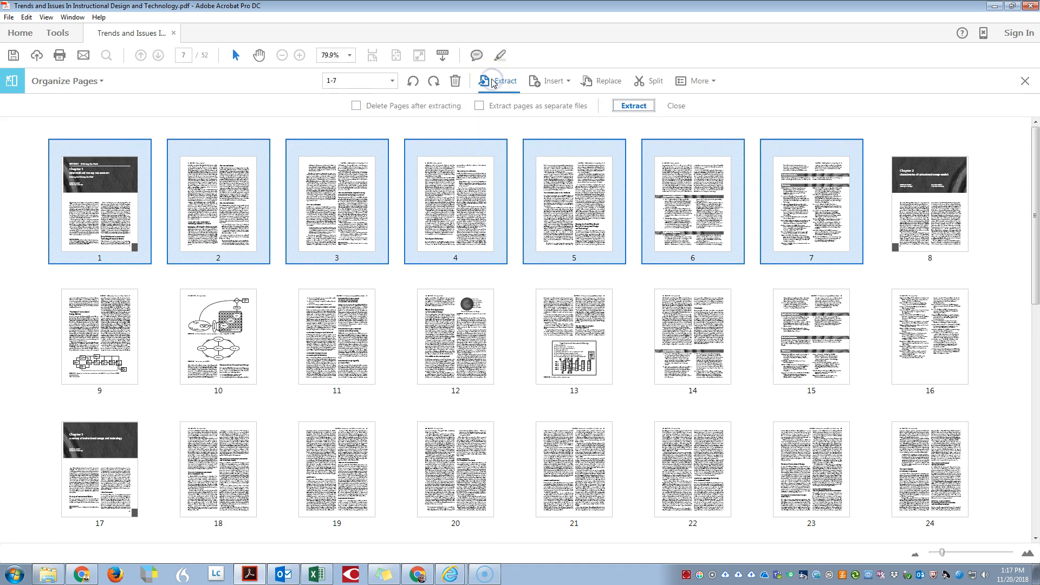
left_click(356, 105)
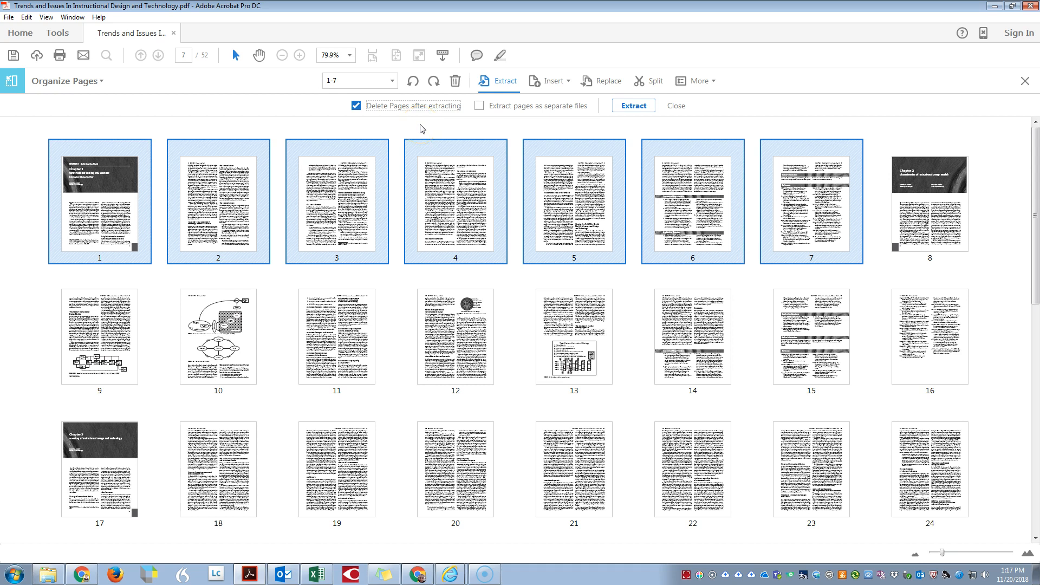
mouse_move(424, 119)
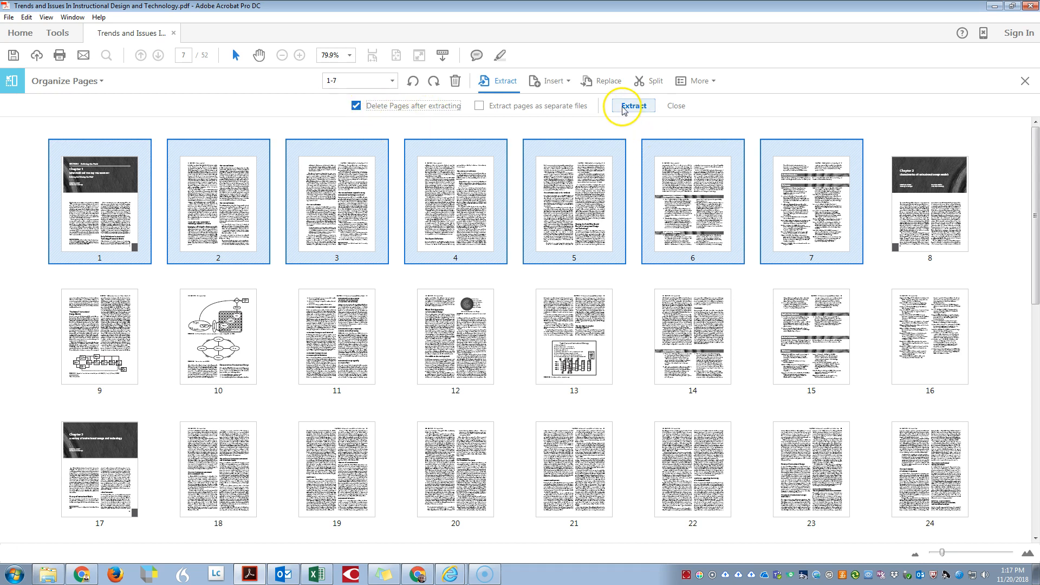
Extract Chapter 1 into a new document, scroll through its pages, and start Save As.
left_click(634, 105)
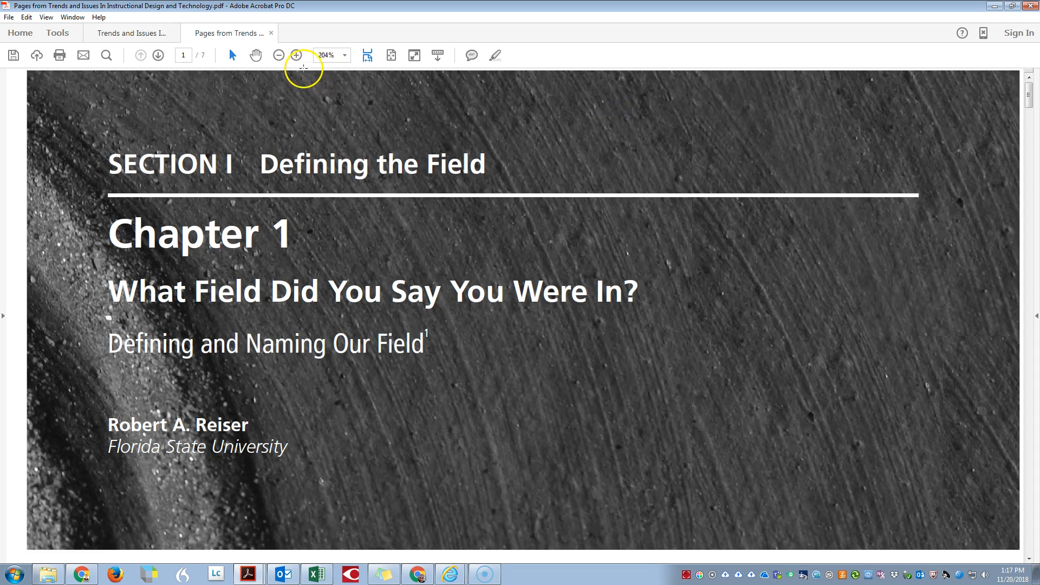
left_click(278, 55)
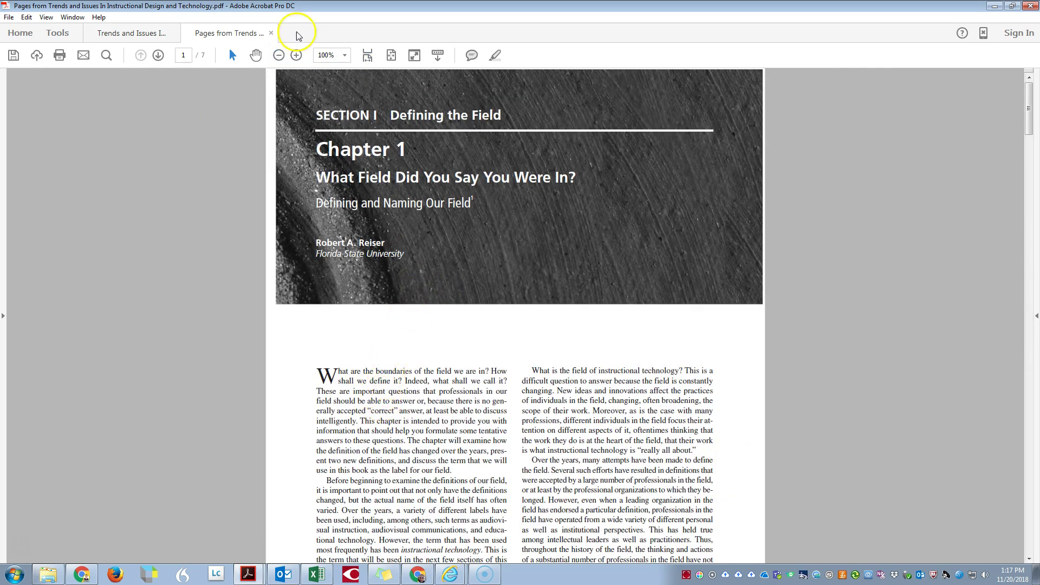
mouse_move(348, 141)
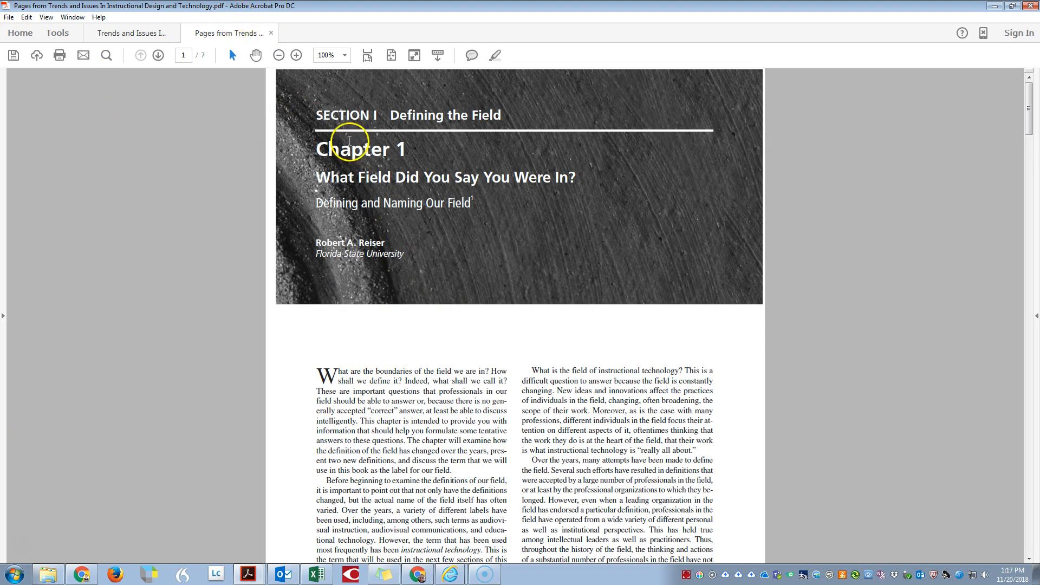
scroll("down", 3)
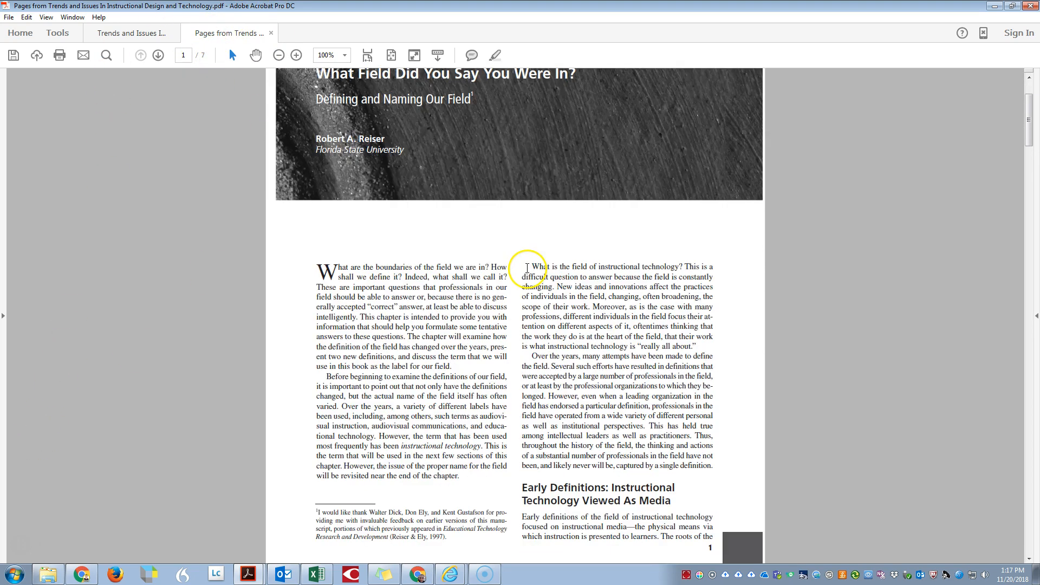
scroll("down", 3)
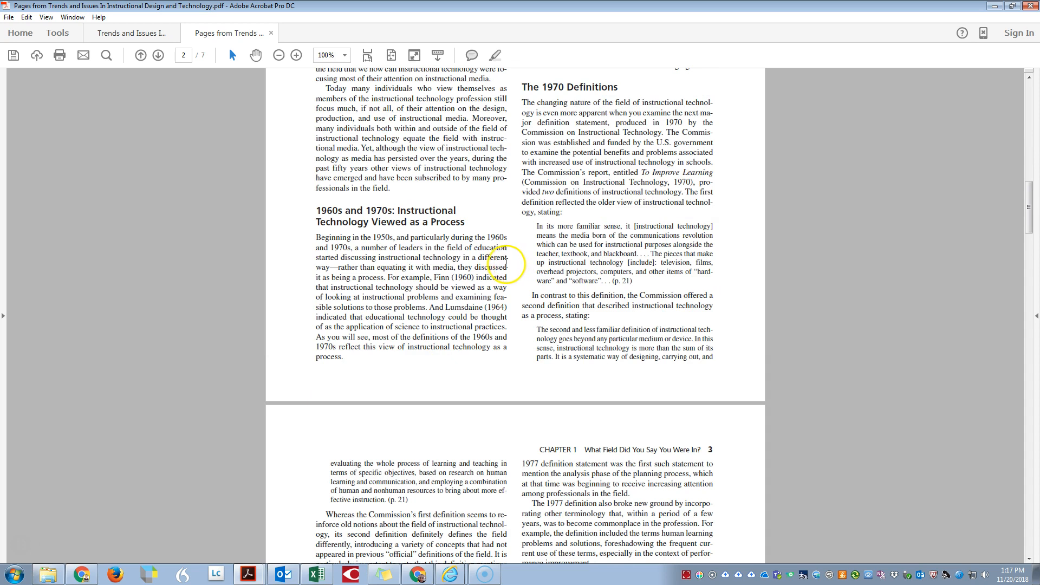
left_click(139, 55)
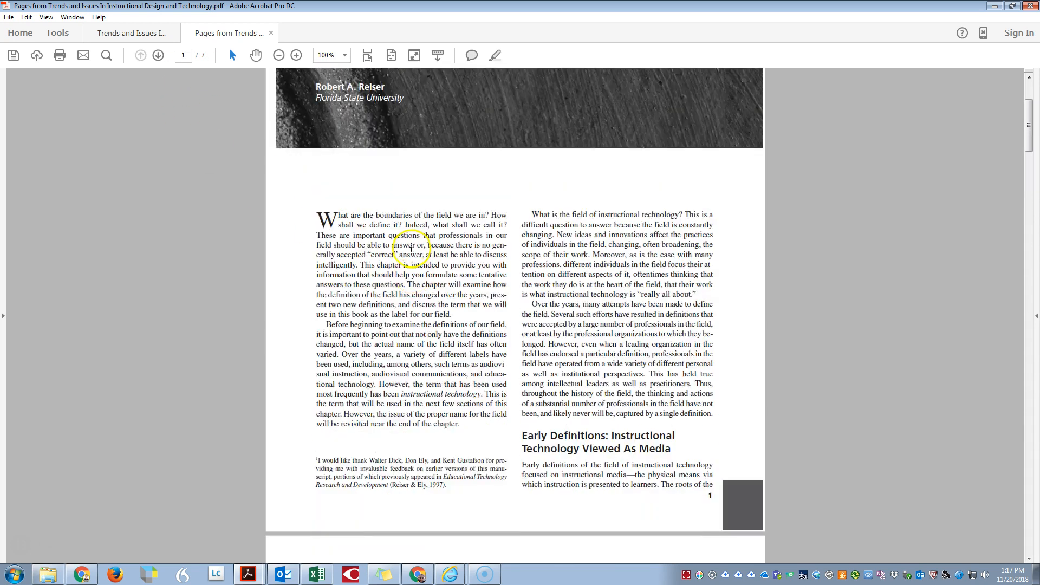
scroll("up", 3)
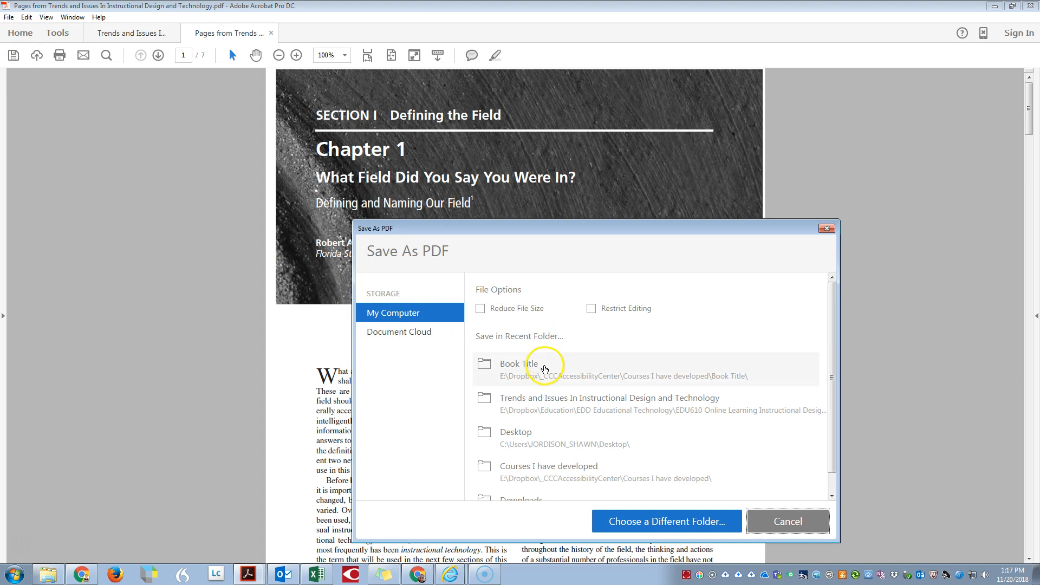
Save Chapter 1 as '01 Chapter Trends' in the Book Title folder.
left_click(519, 369)
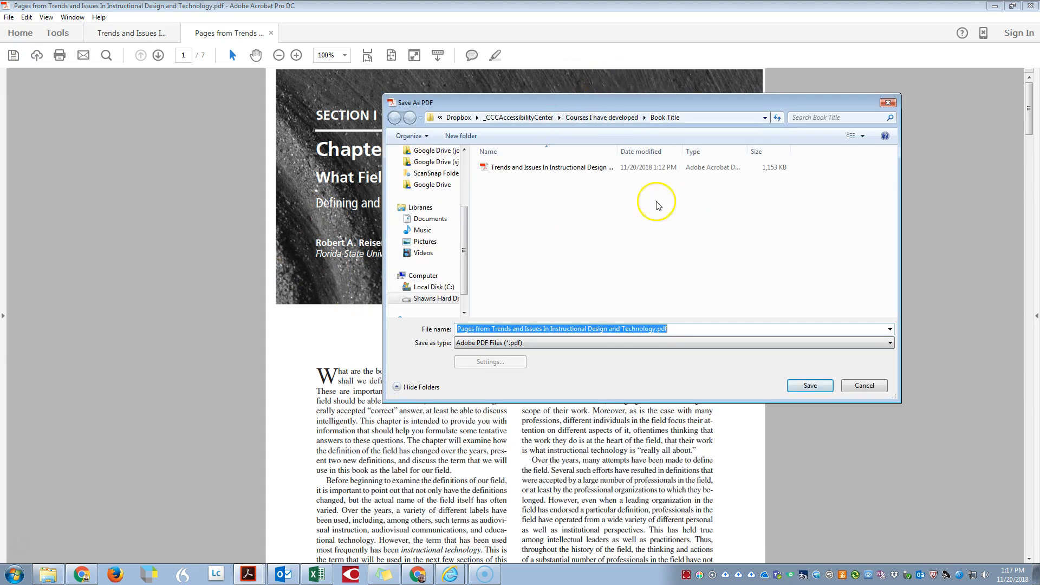
mouse_move(666, 118)
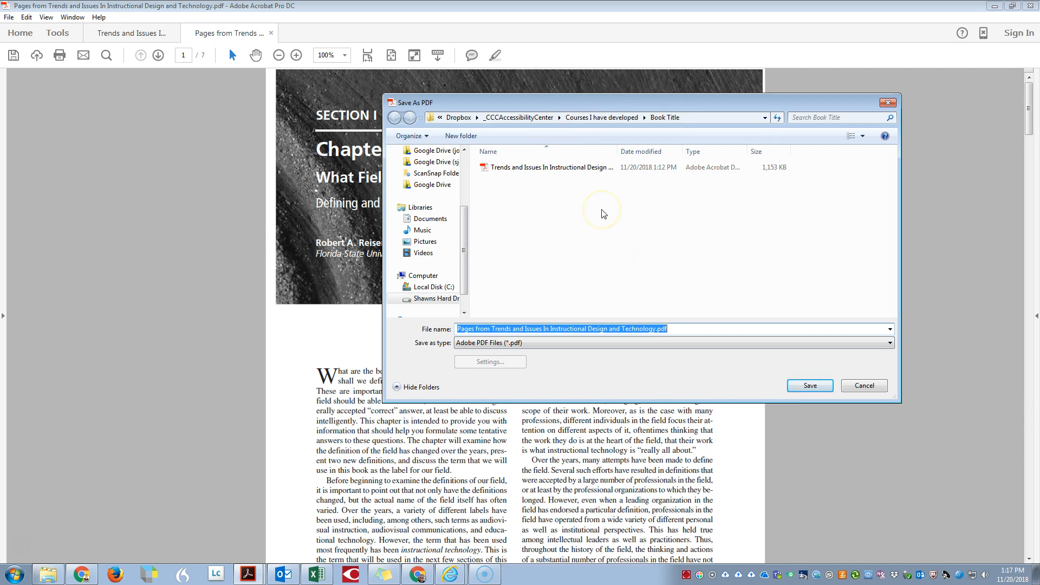
type("01 Chapt")
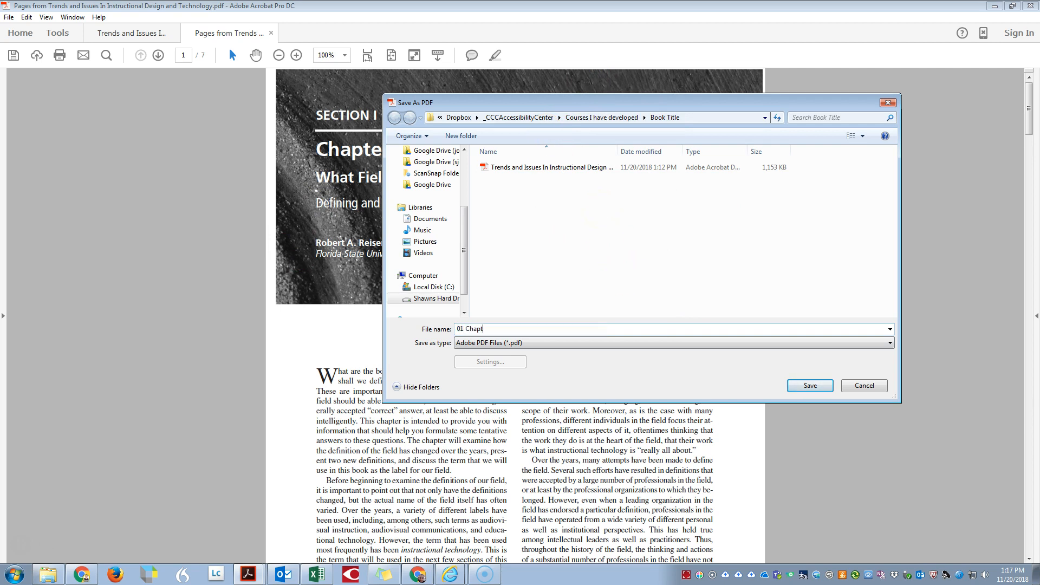
type("er")
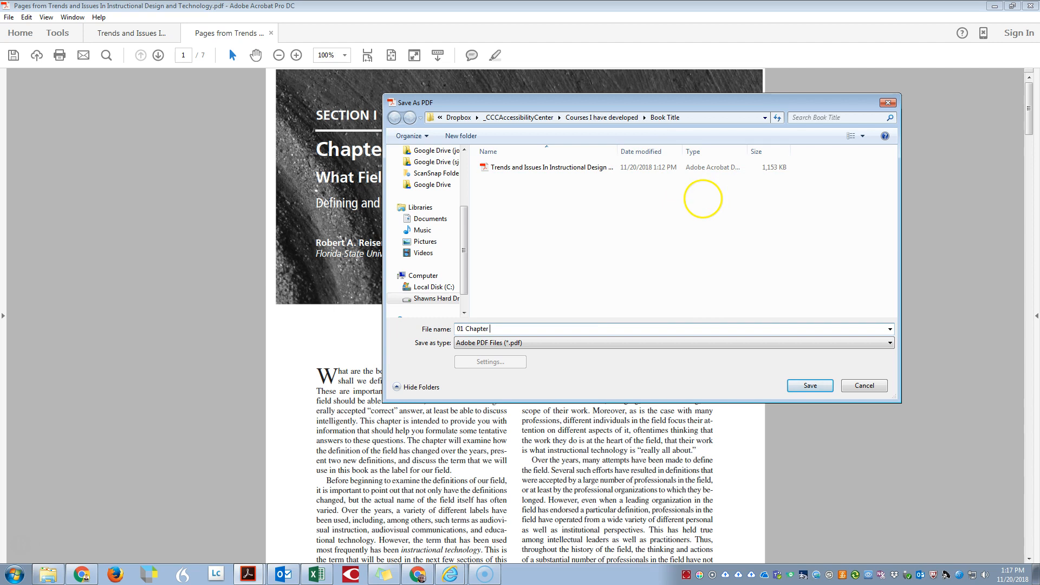
type("Trends")
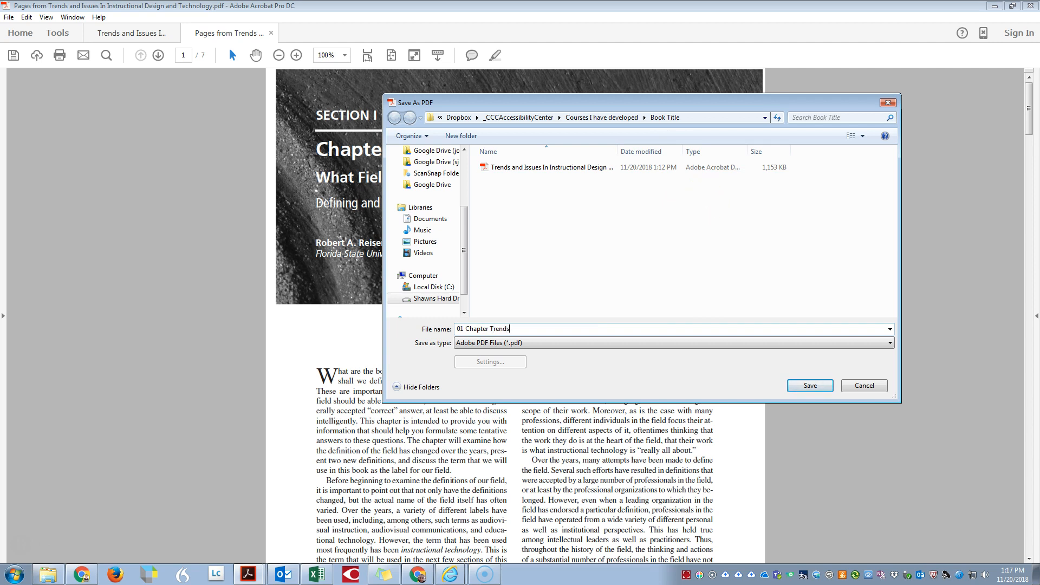
mouse_move(768, 350)
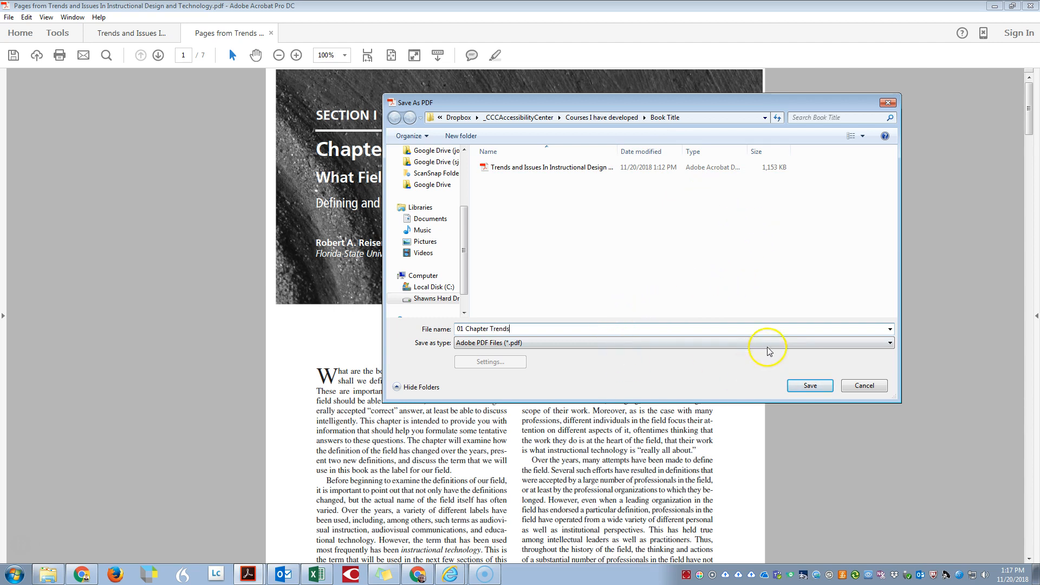
left_click(809, 386)
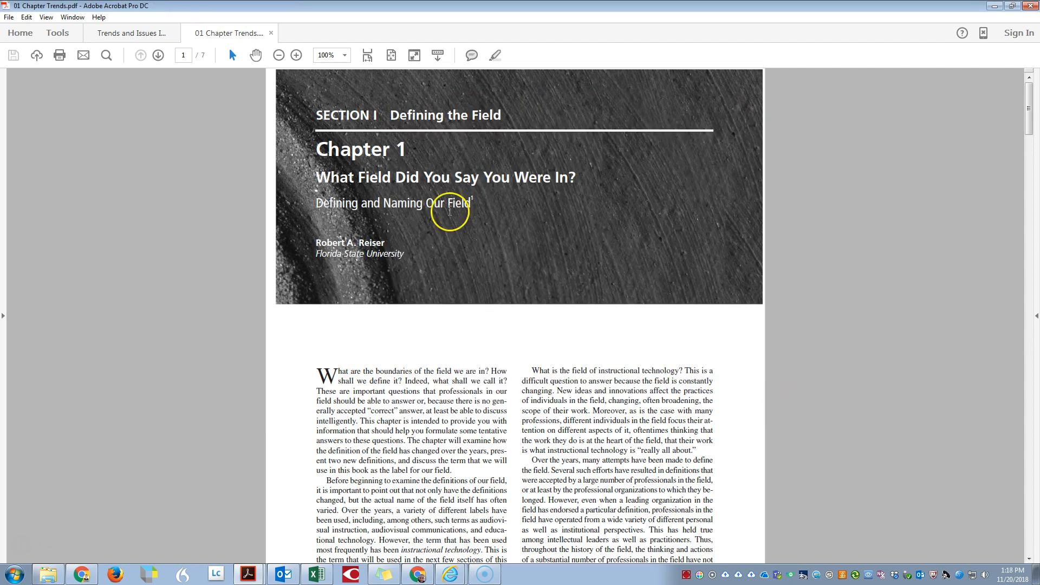
Return to the book and select its first page, the Chapter 2 cover.
left_click(131, 33)
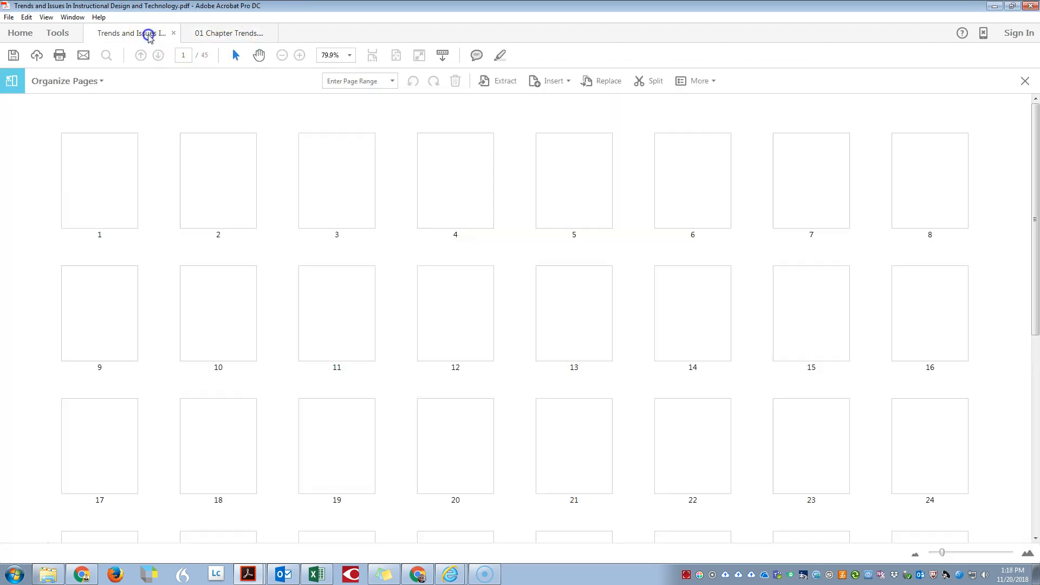
left_click(99, 179)
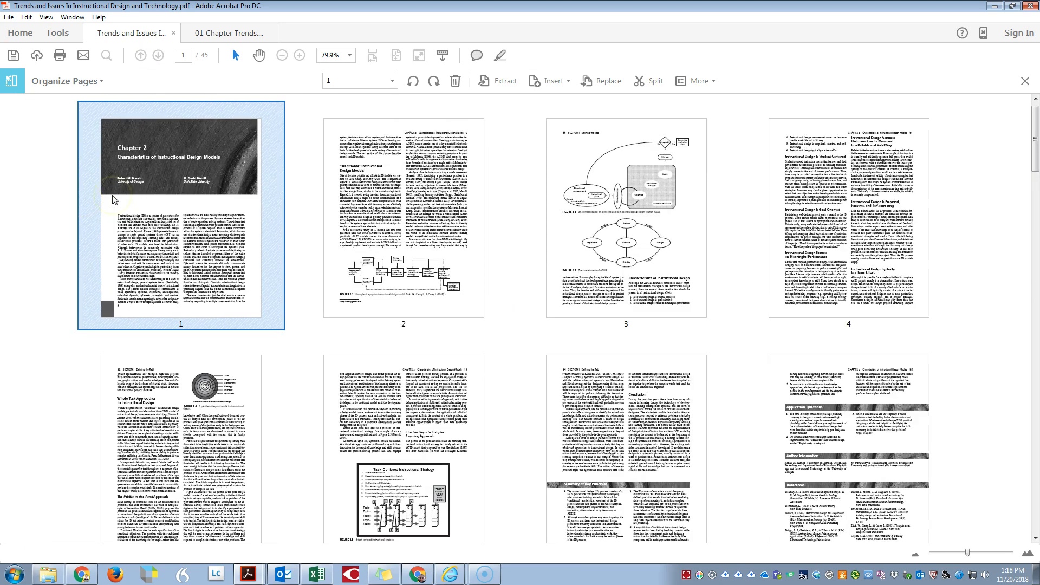
Select pages 1–9 (Chapter 2) and extract them into a new document, deleting them from the book.
scroll("down", 3)
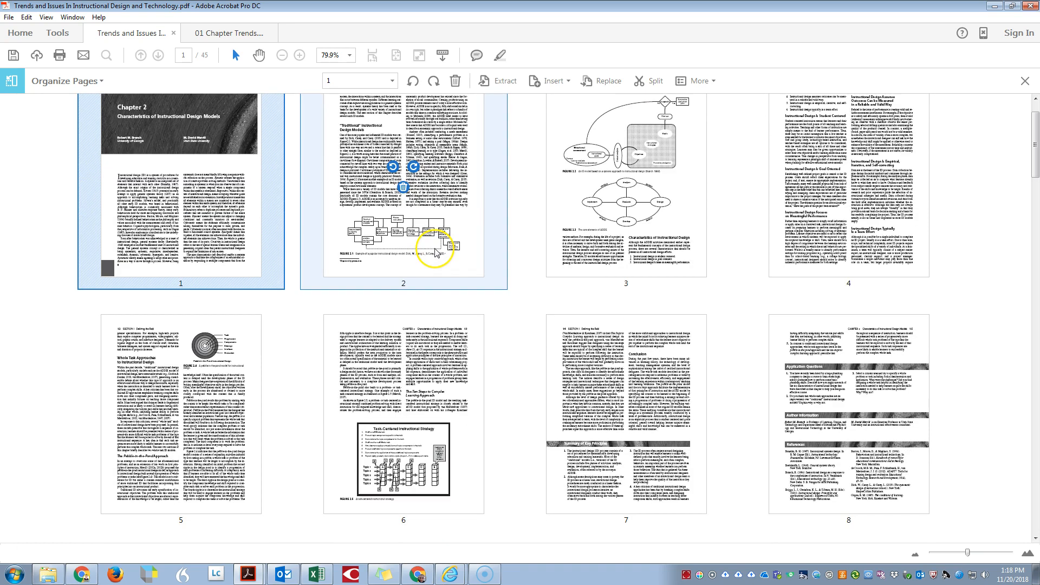
mouse_move(353, 272)
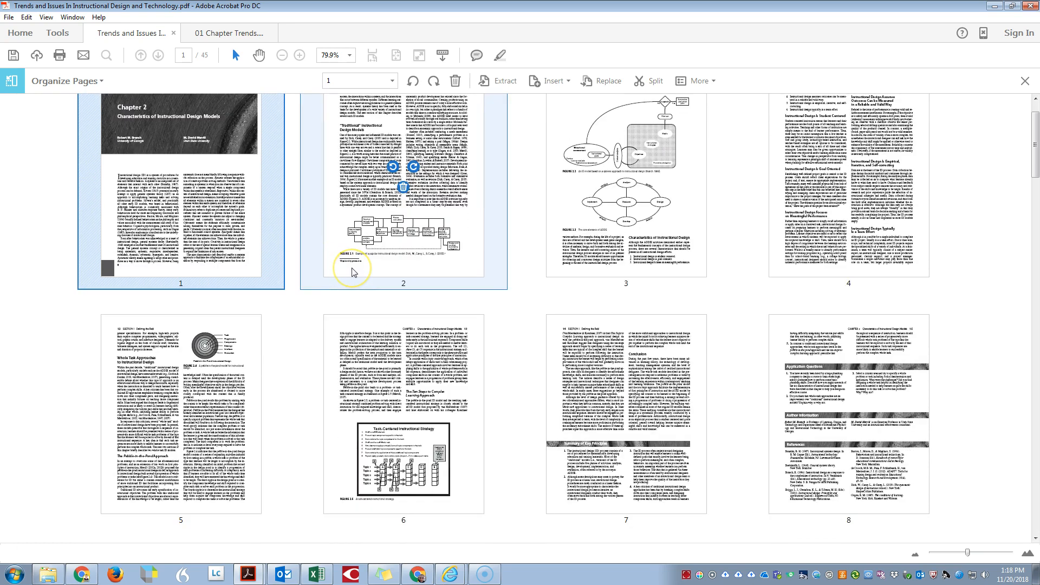
scroll("down", 3)
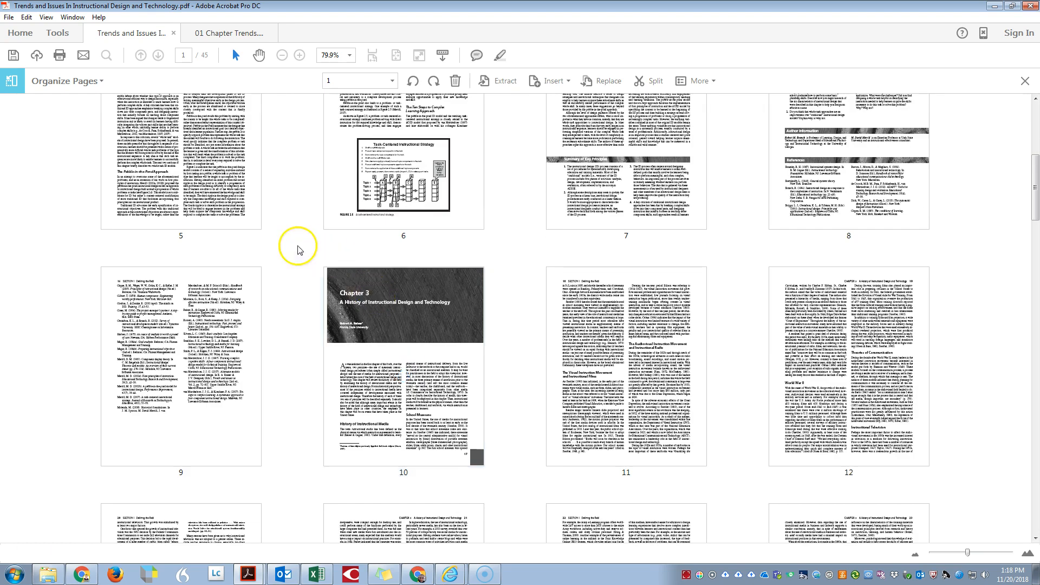
scroll("down", 3)
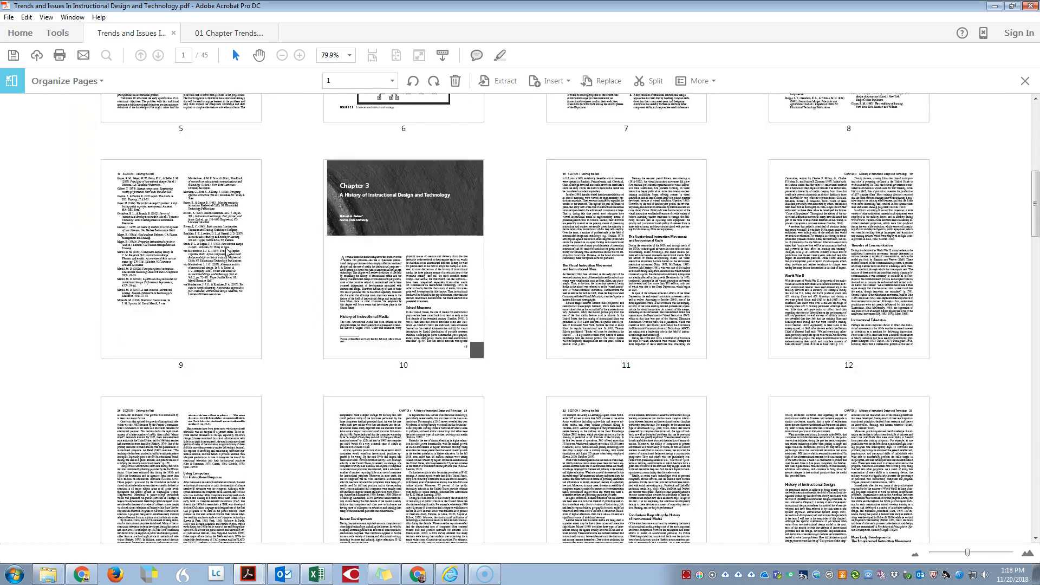
left_click(181, 250)
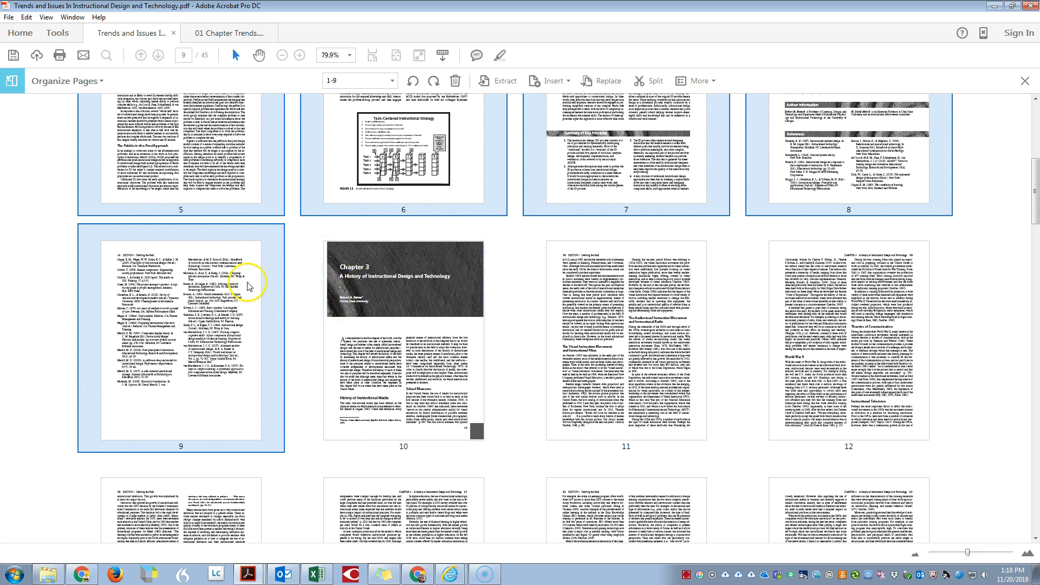
scroll("up", 3)
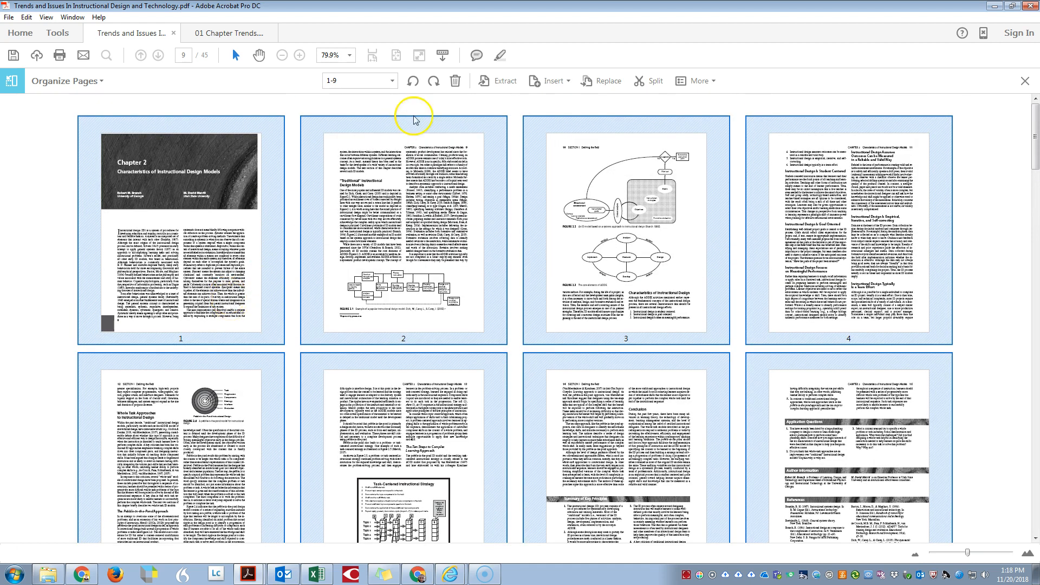
left_click(506, 80)
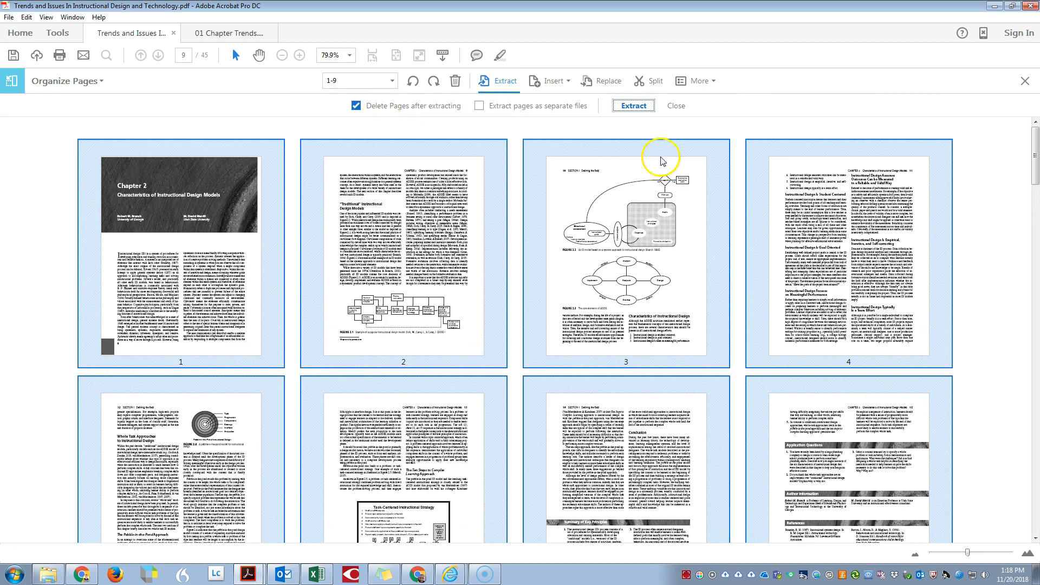
left_click(632, 106)
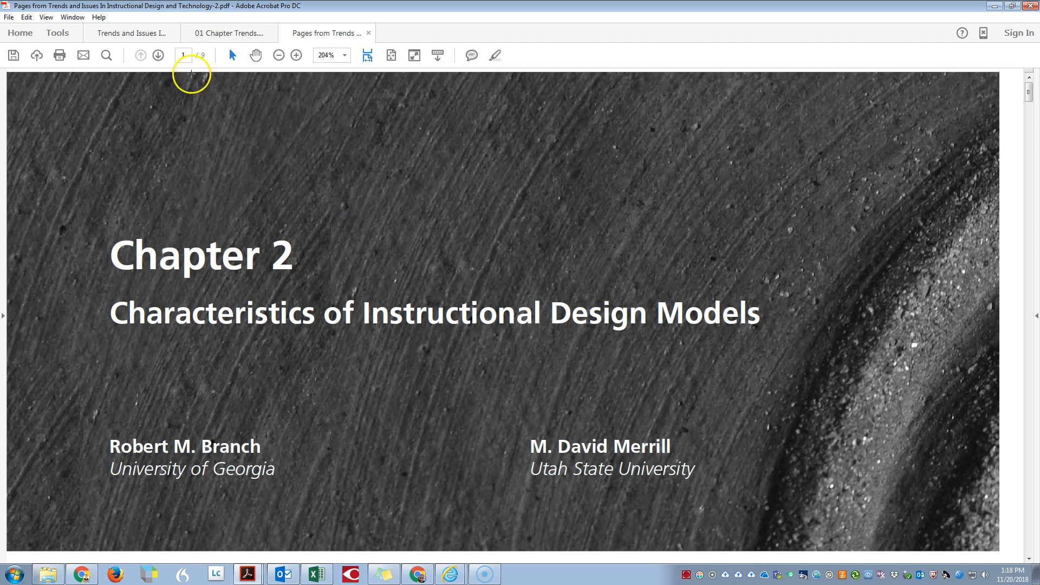
Save Chapter 2 as '02 Chapter Trends' via File > Save As, then return to the book.
left_click(9, 17)
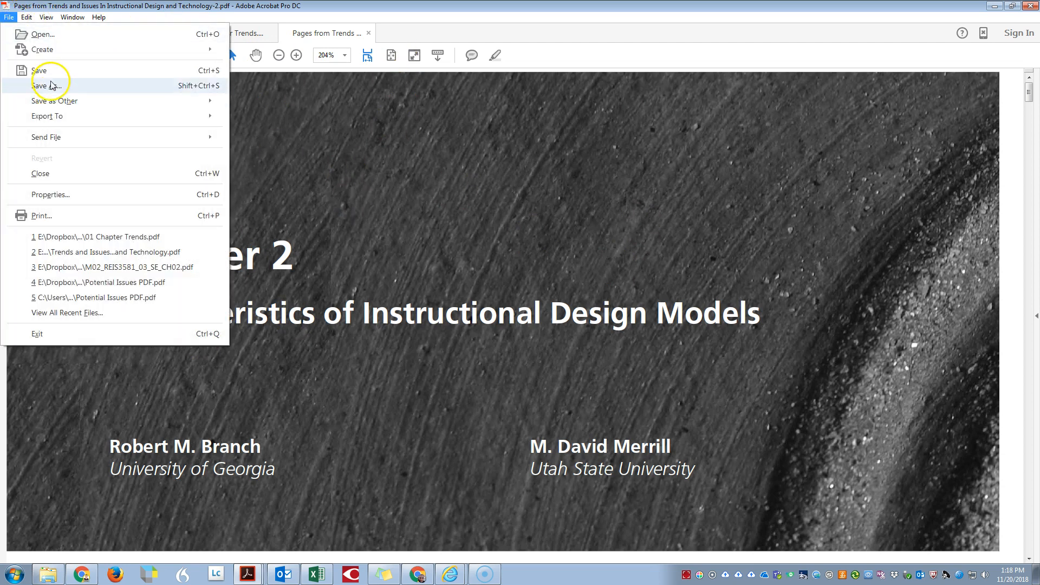
left_click(42, 85)
type("02")
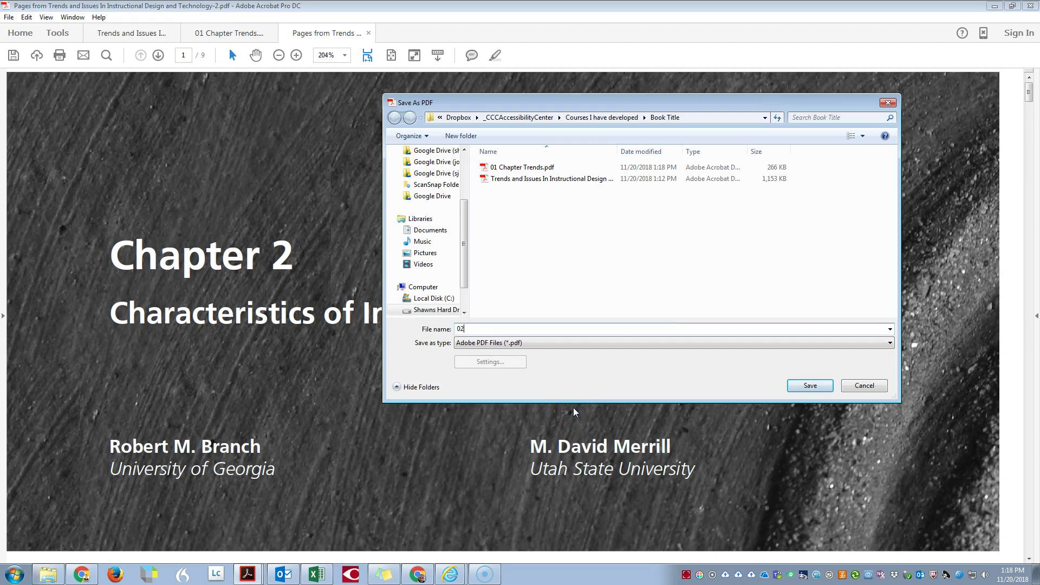
type("Chapter T")
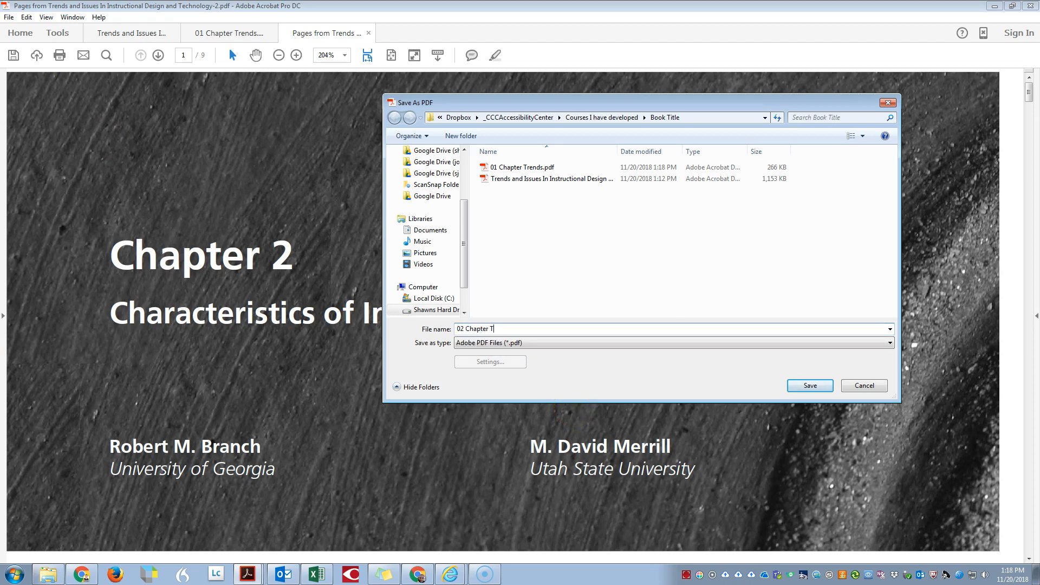
type("rends")
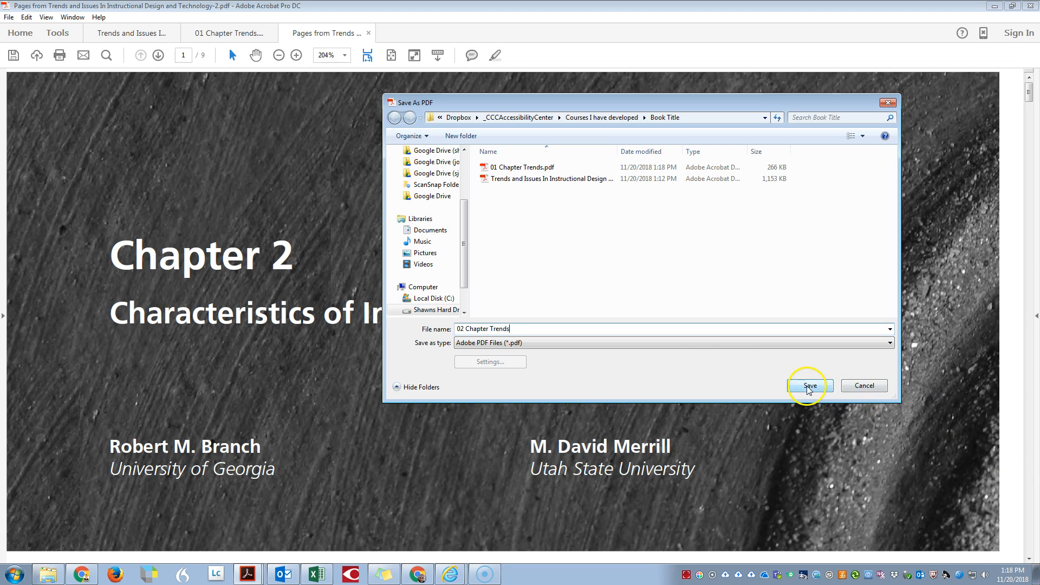
left_click(807, 385)
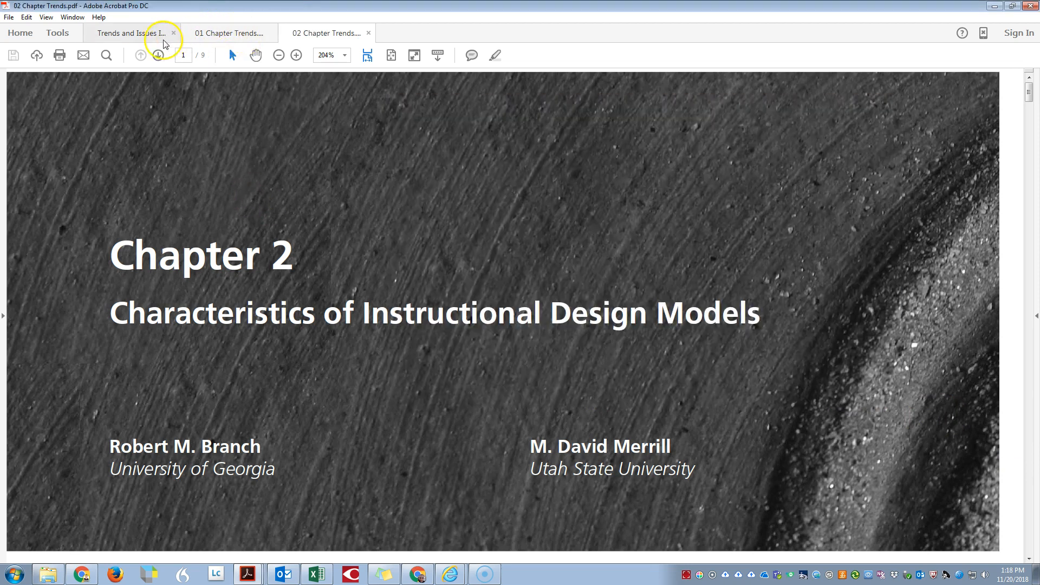
left_click(131, 34)
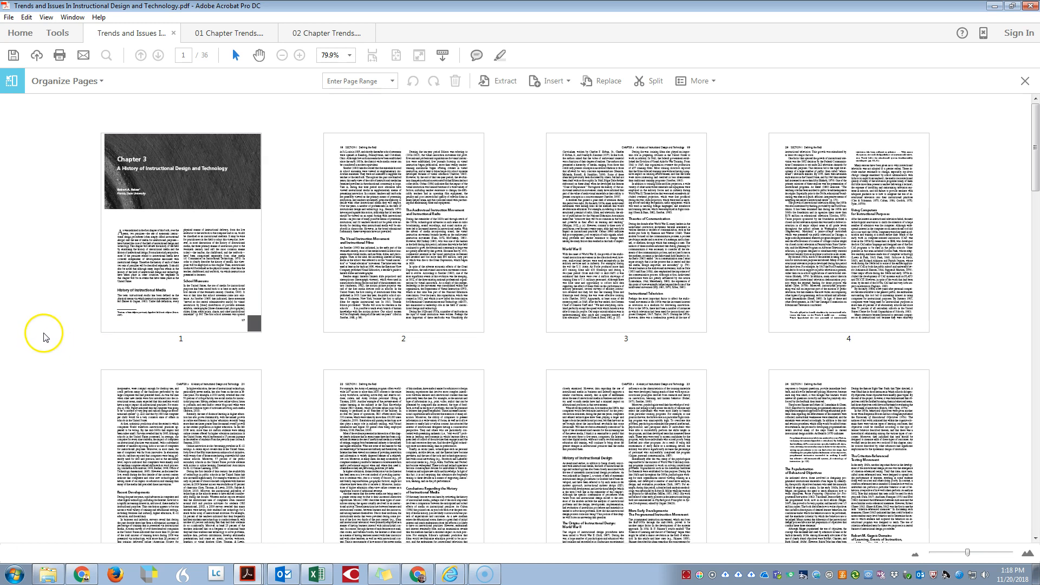
mouse_move(52, 340)
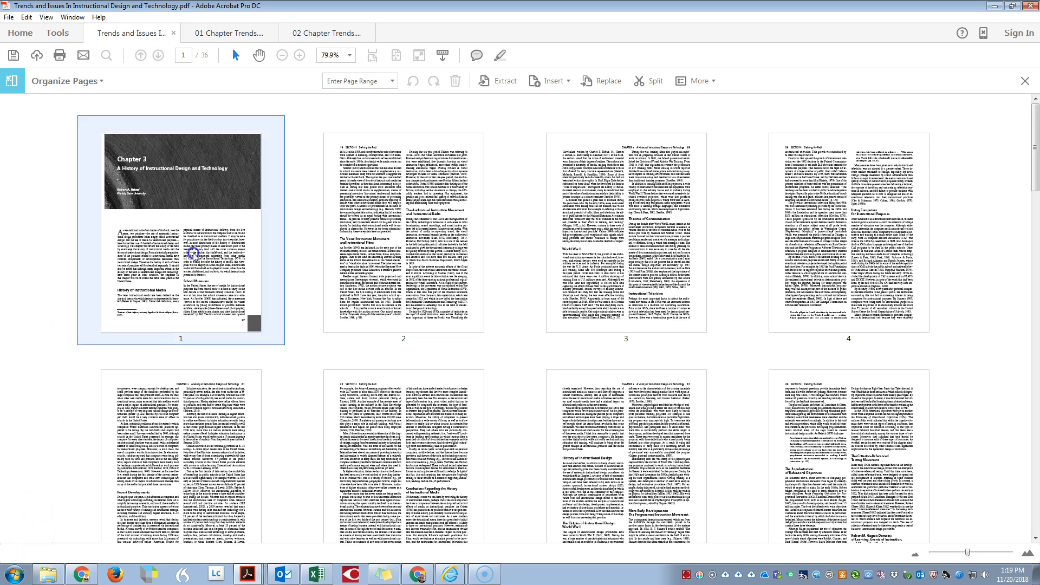
Select pages 1–18 (Chapter 3) and bring up the Extract options with deletion after extracting enabled.
scroll("down", 3)
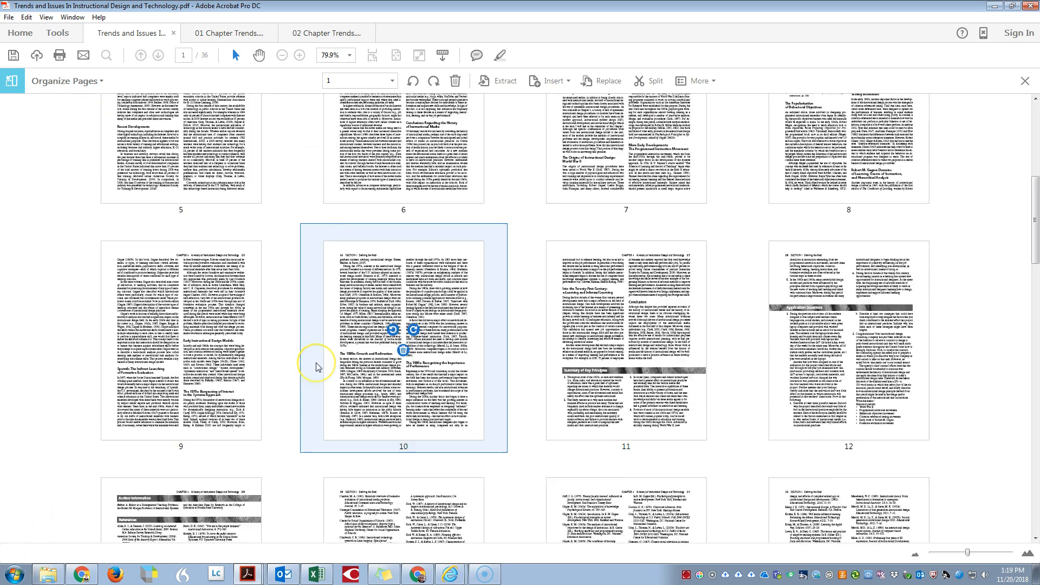
scroll("down", 3)
type("-18")
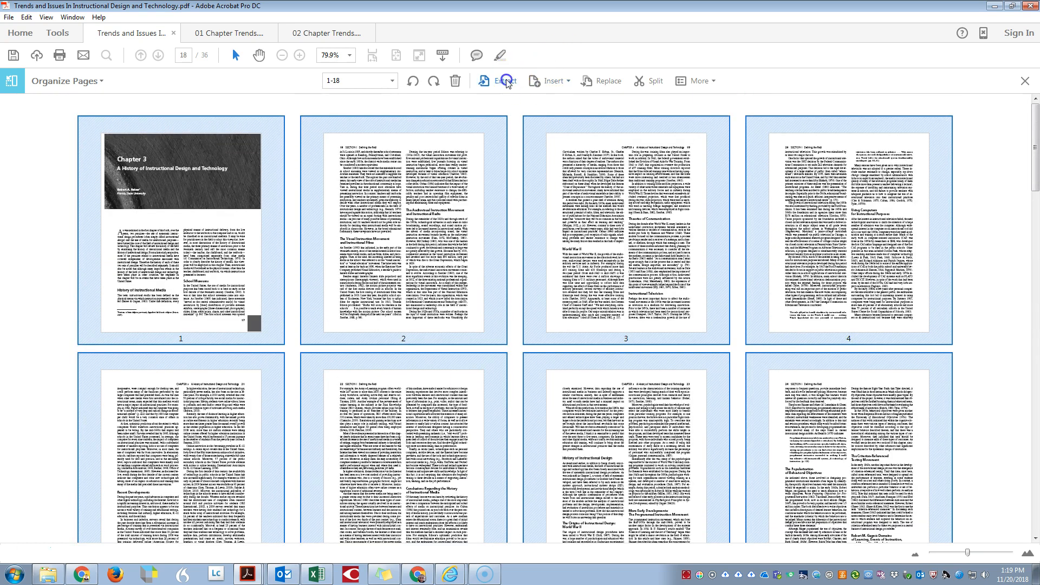
left_click(505, 80)
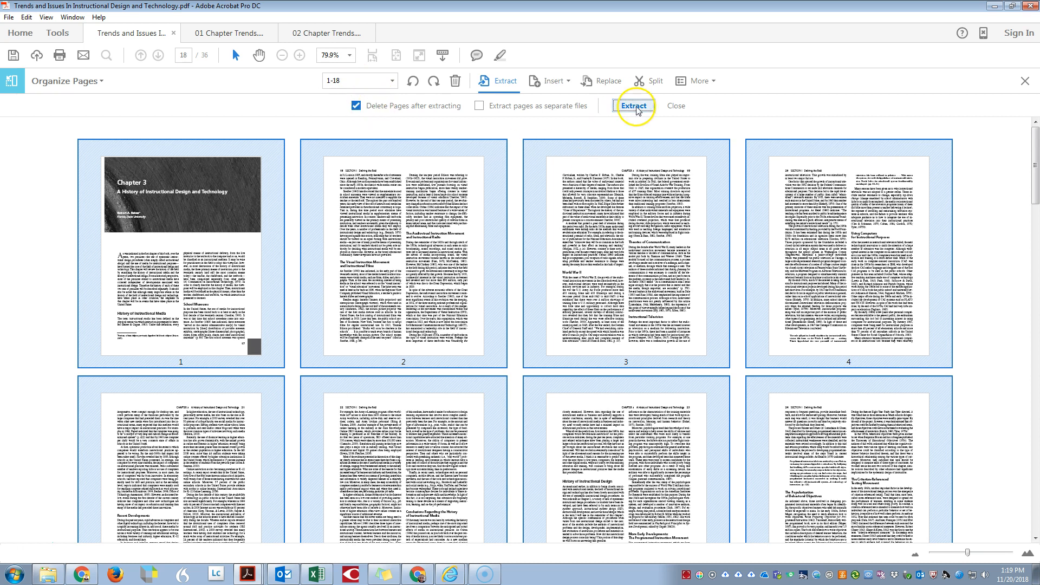
Extract Chapter 3 and save it as '03 Chapter Trends'.
left_click(634, 105)
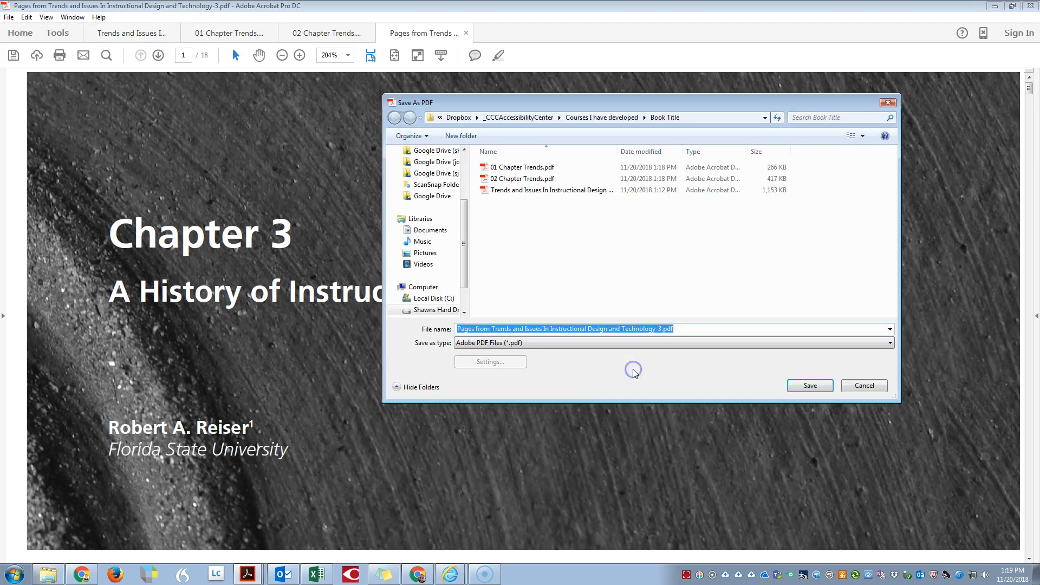
type("0")
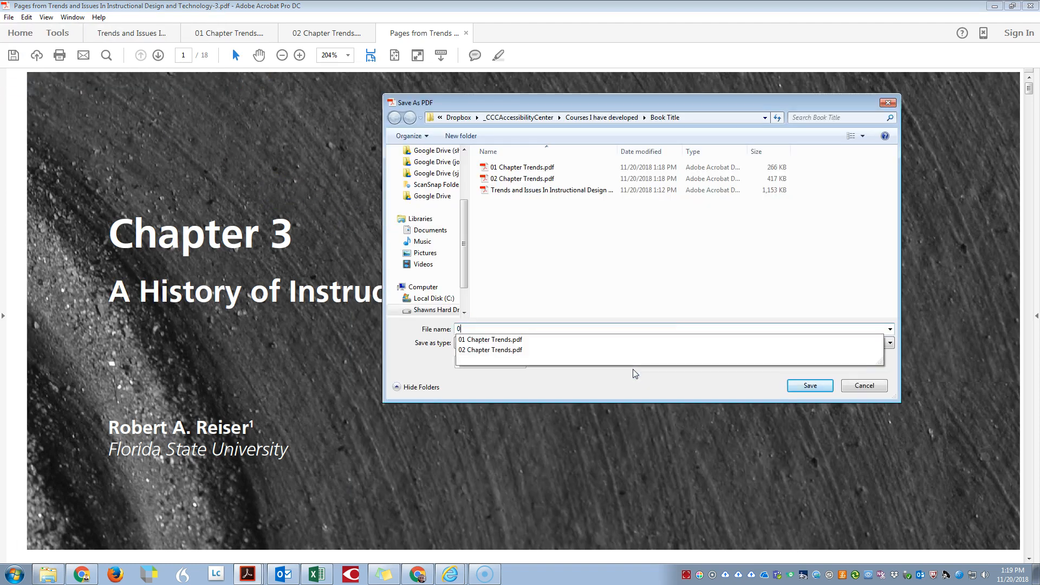
type("3 Chapter T")
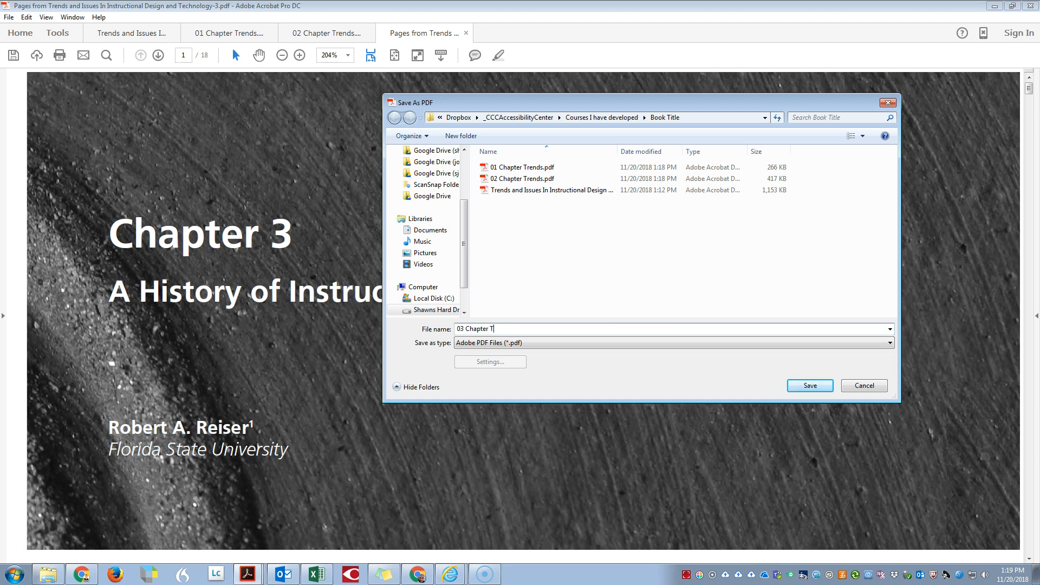
type("rends")
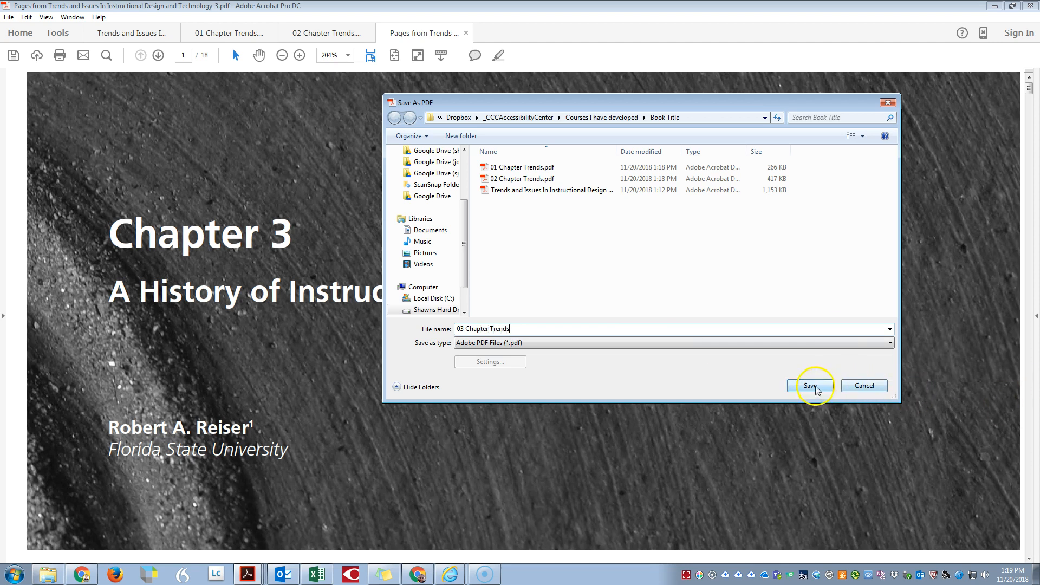
left_click(808, 386)
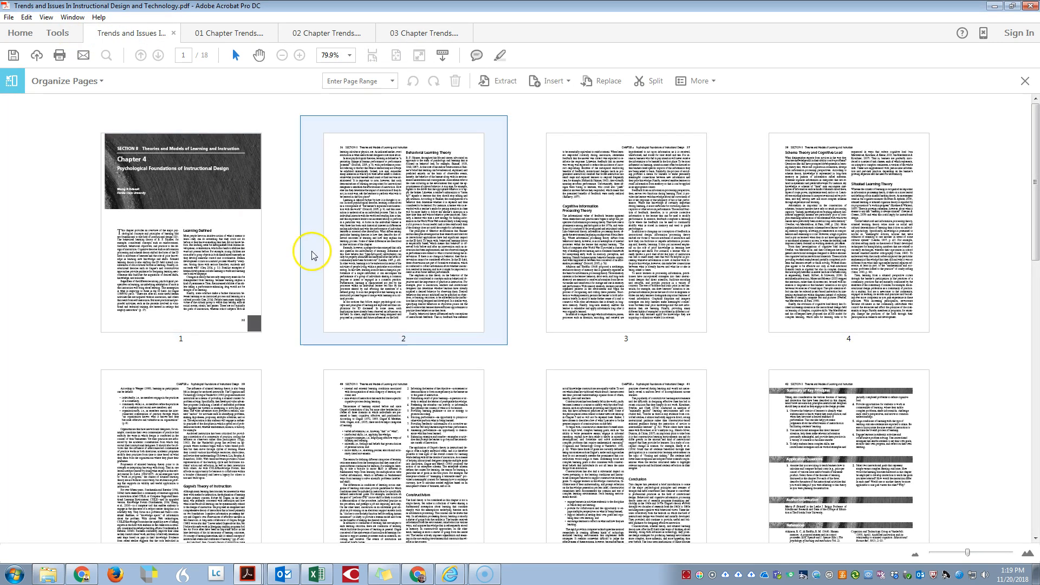
Select pages 1–10 (Chapter 4) and extract them into a new document.
scroll("down", 3)
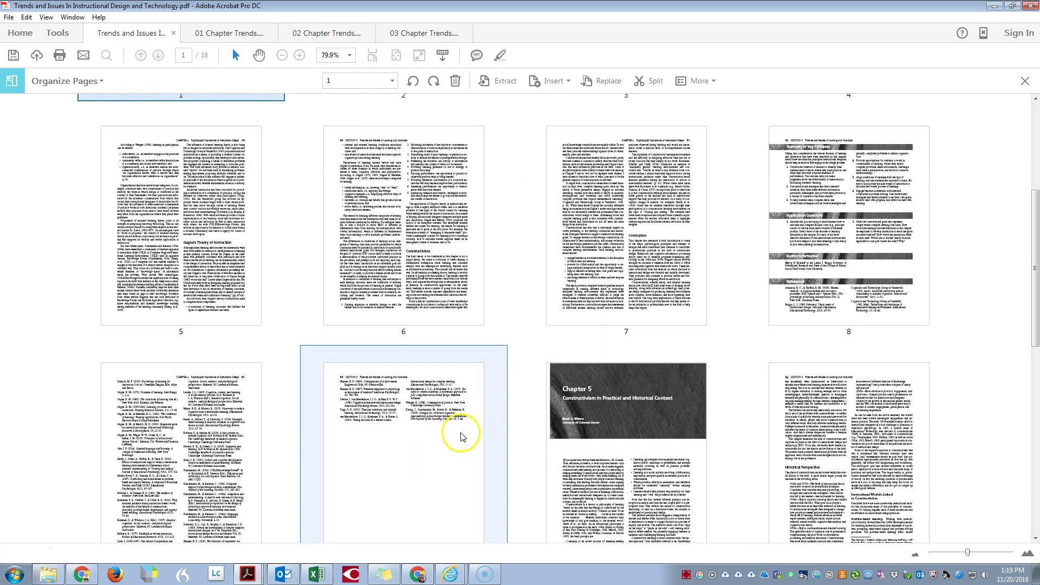
left_click(497, 80)
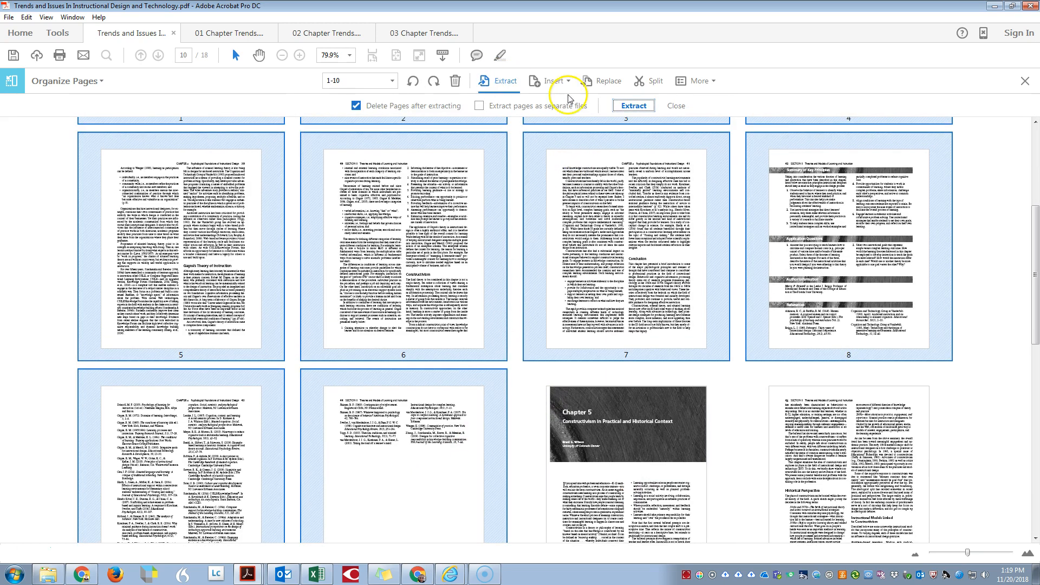
left_click(631, 105)
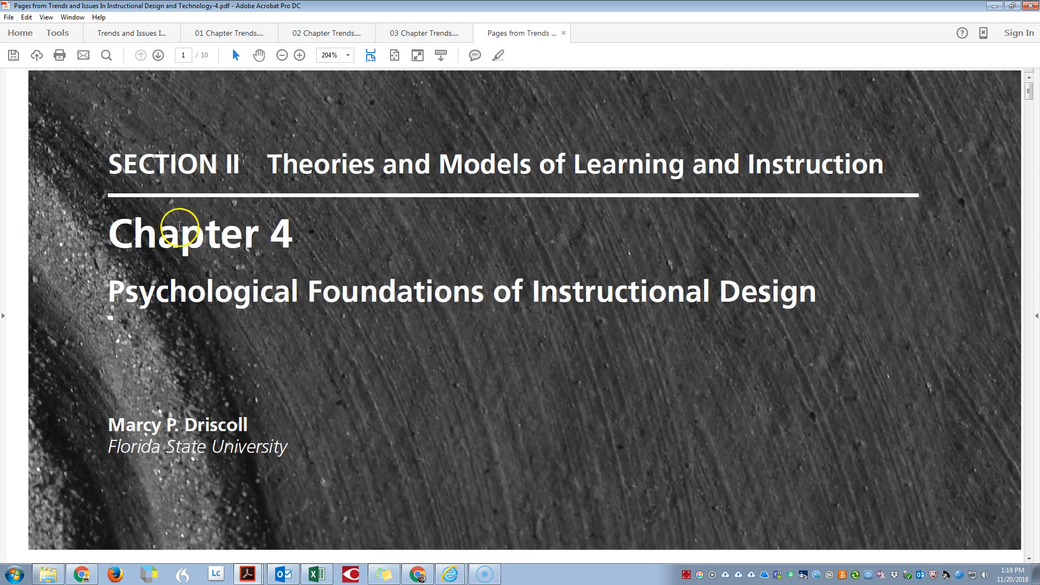
mouse_move(86, 8)
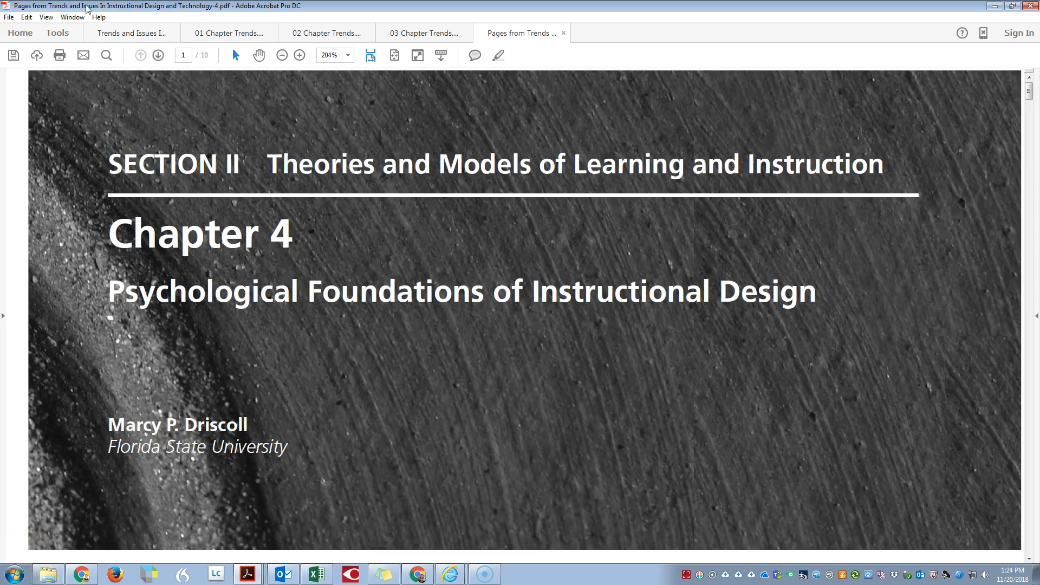
Save Chapter 4 as '04 Chapter Trends' via File > Save As, then return to the book.
left_click(9, 16)
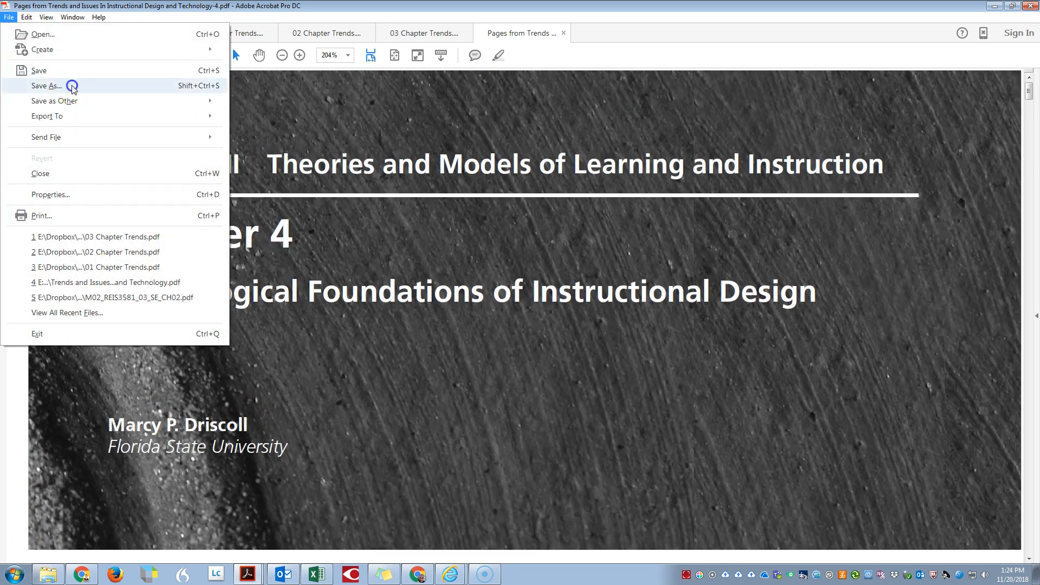
left_click(47, 85)
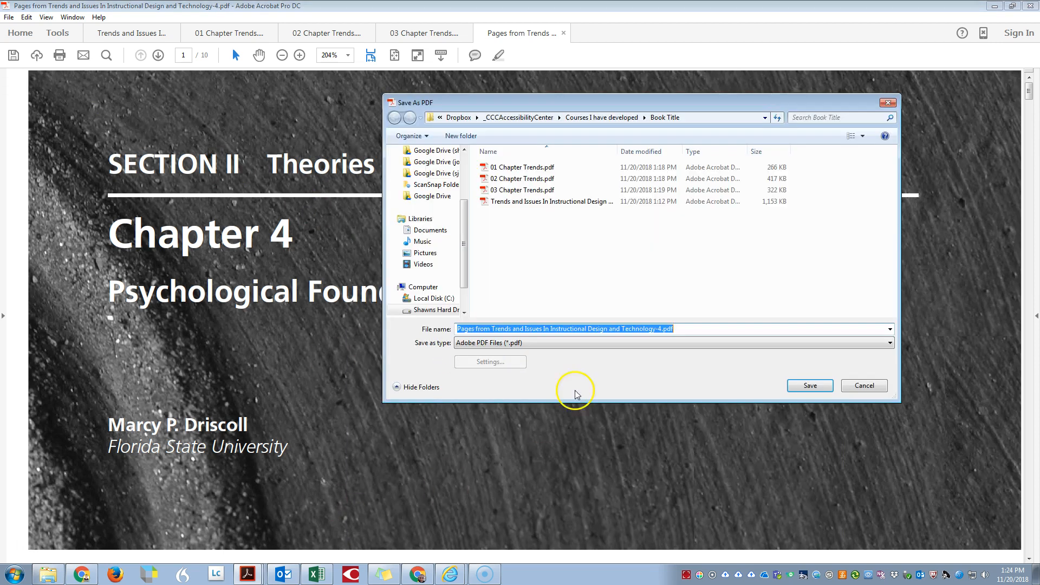
type("04 ch")
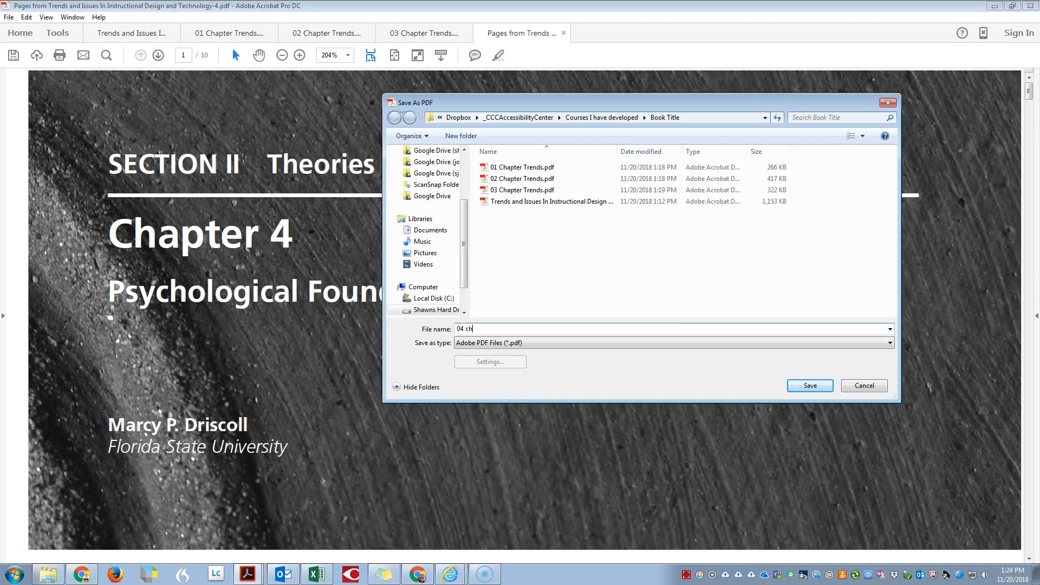
type("apter T")
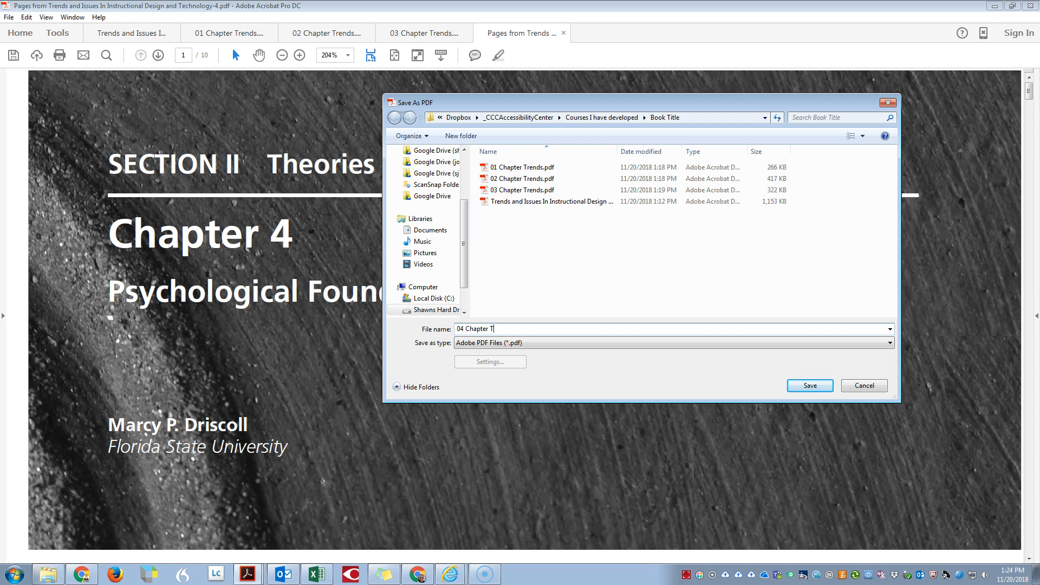
left_click(809, 386)
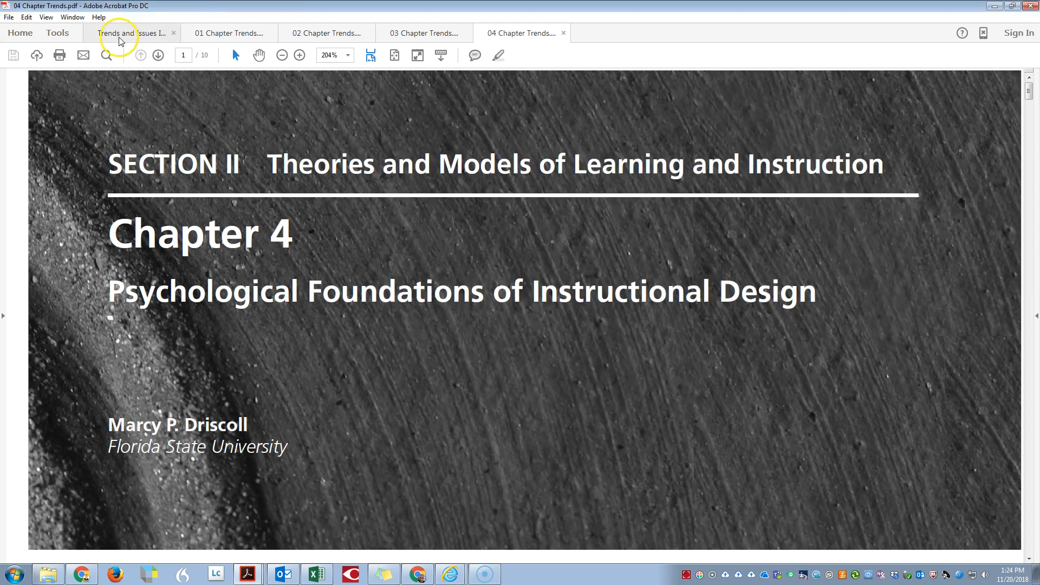
left_click(129, 33)
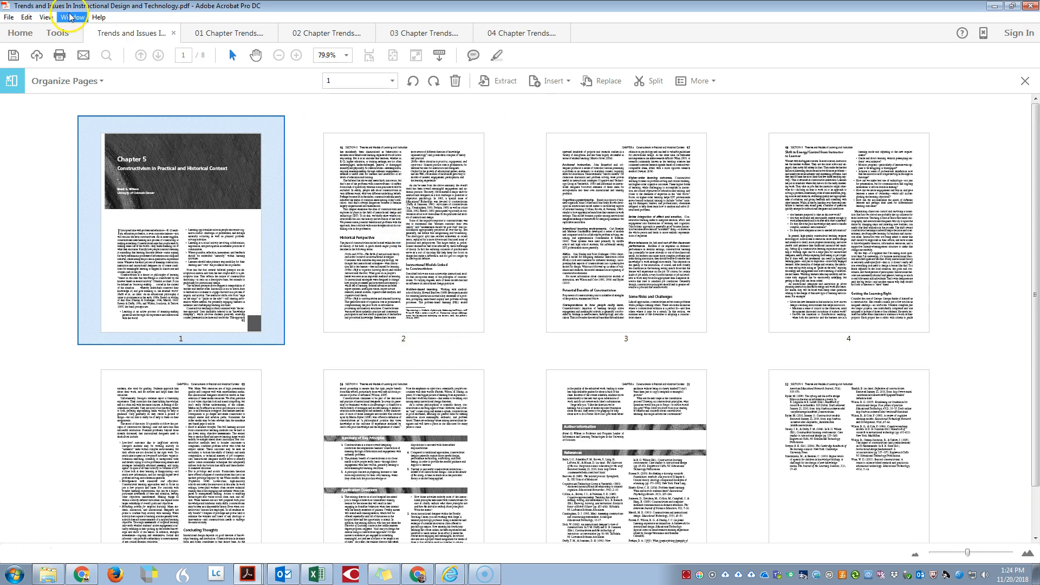
mouse_move(247, 193)
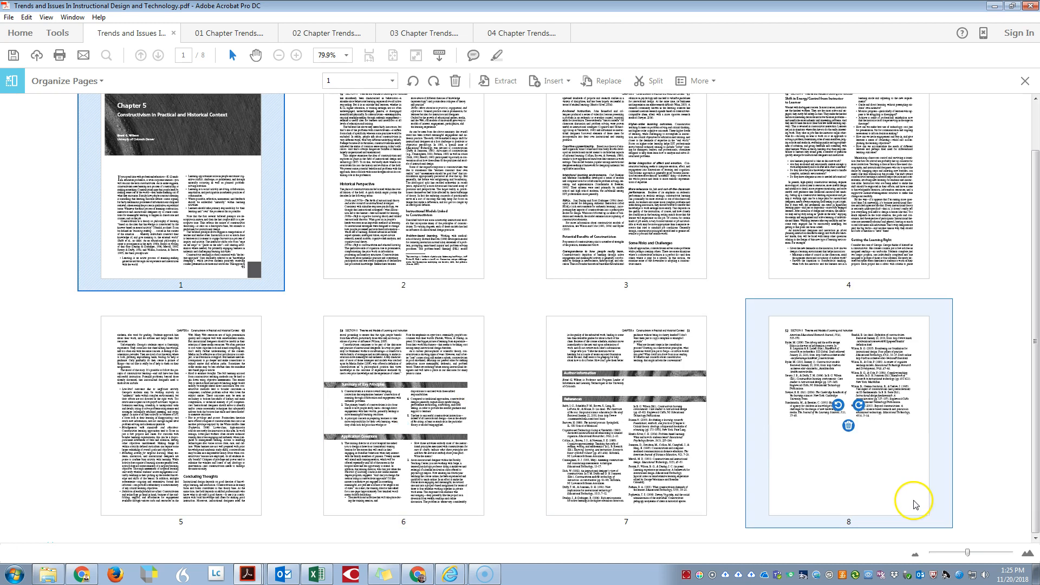
Save the original book's remaining Chapter 5 pages as '05 Chapter Trends'.
scroll("up", 3)
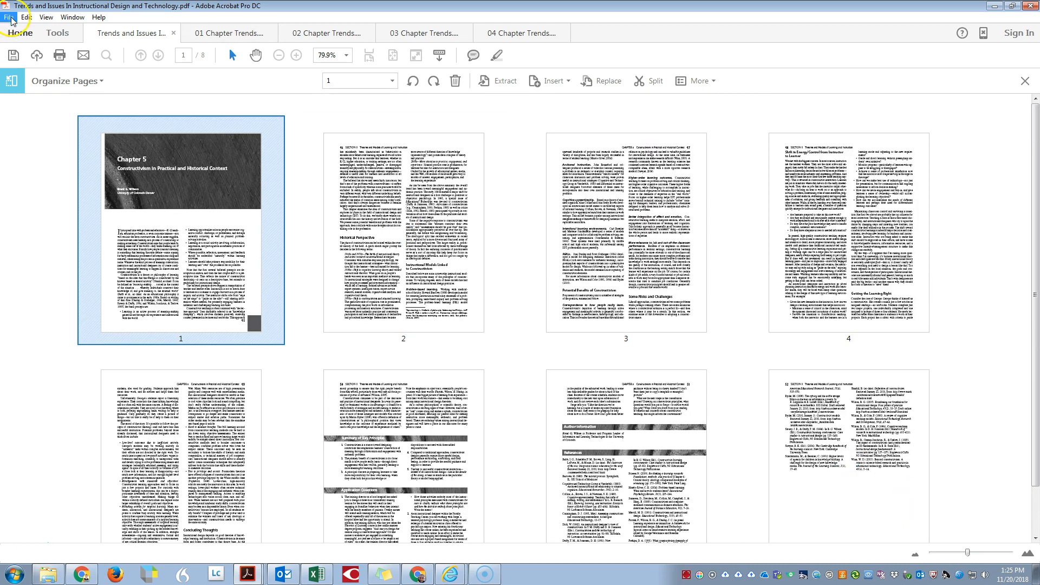
left_click(8, 17)
type("05")
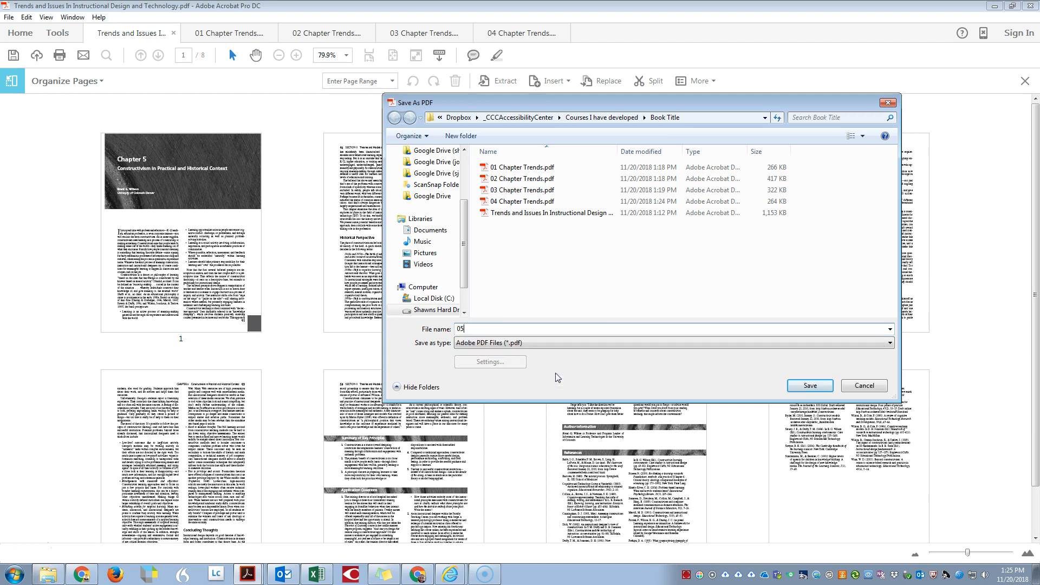
type("Chapter Tr")
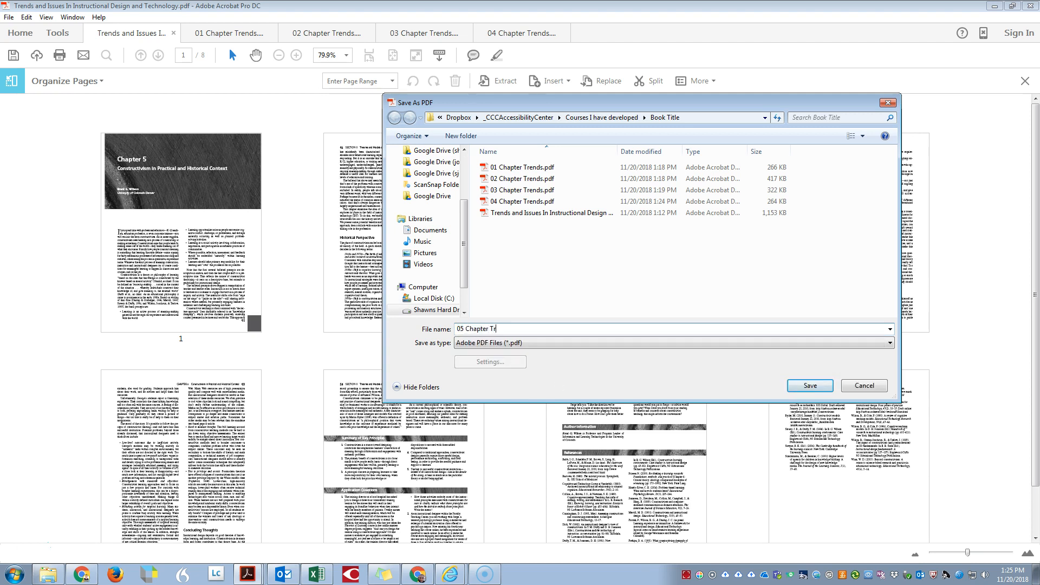
left_click(808, 386)
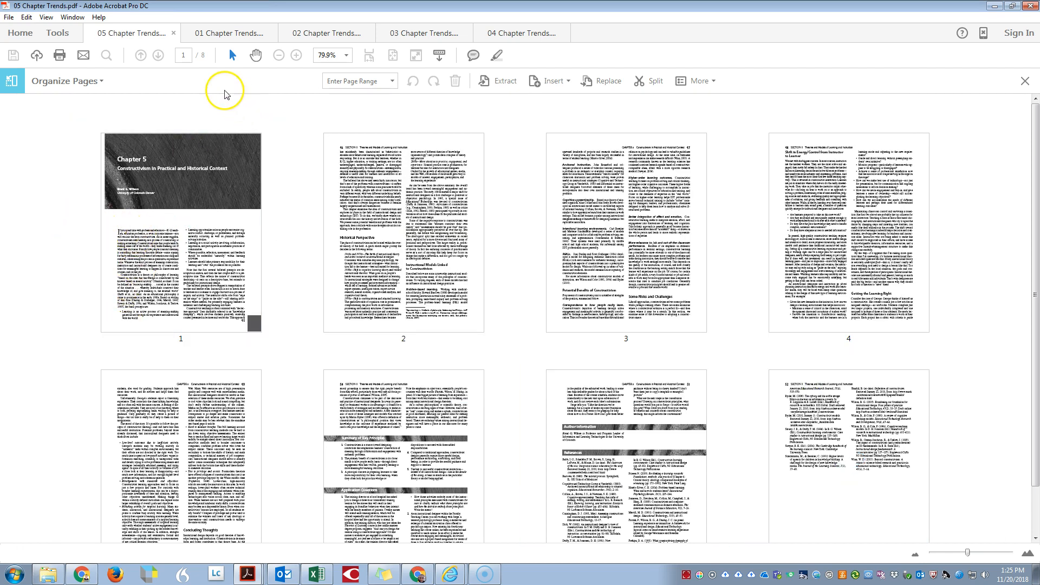
mouse_move(229, 34)
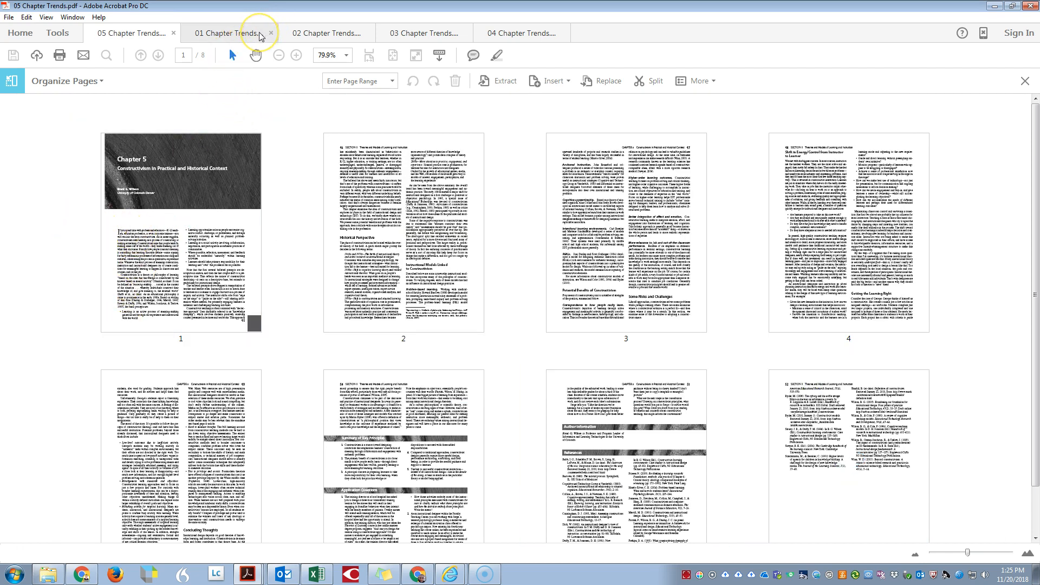
mouse_move(255, 34)
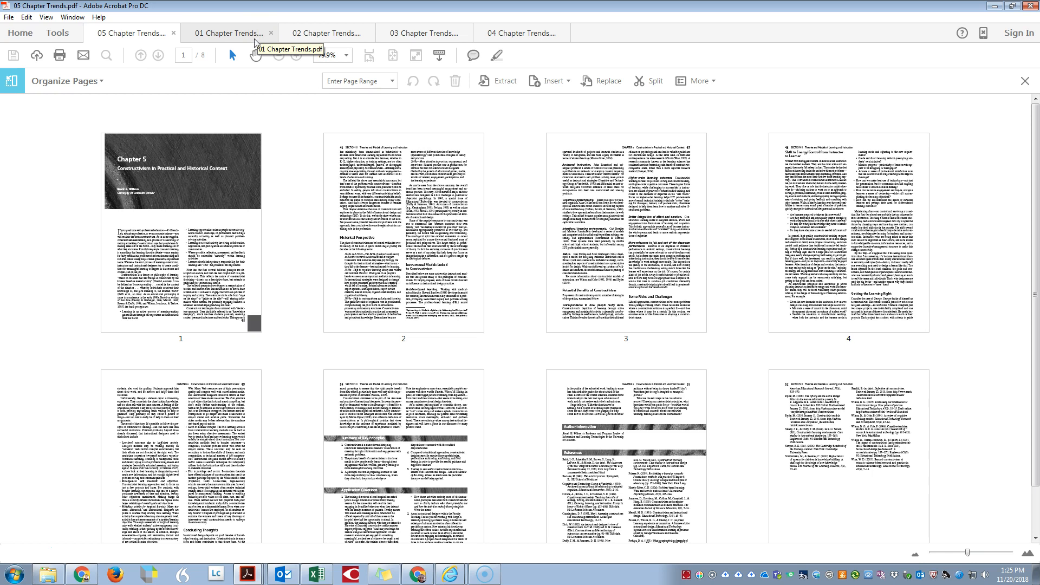
Check the 02 Chapter Trends file, then the 04 Chapter Trends ten-page file.
left_click(326, 33)
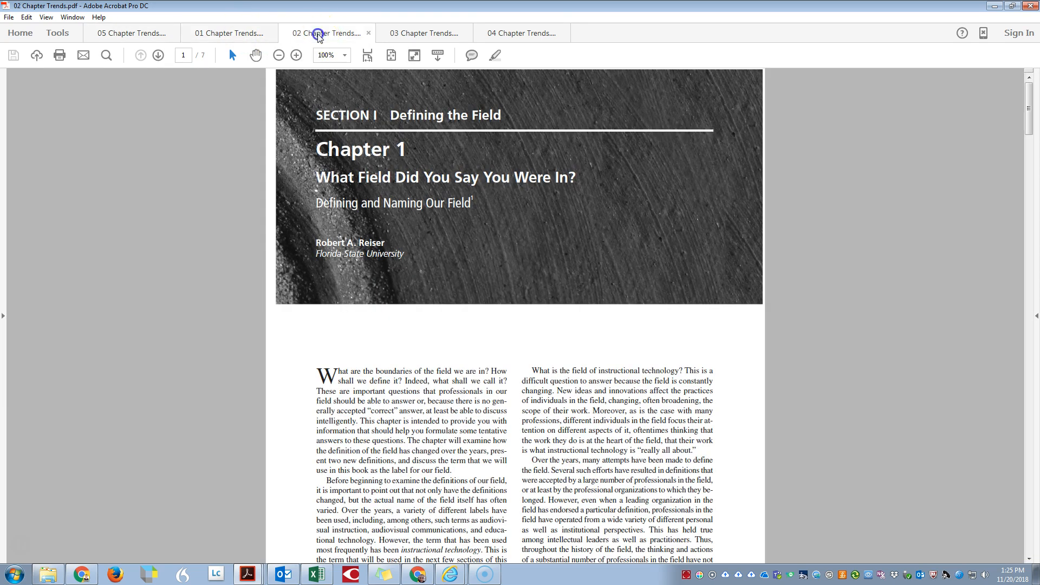
left_click(522, 32)
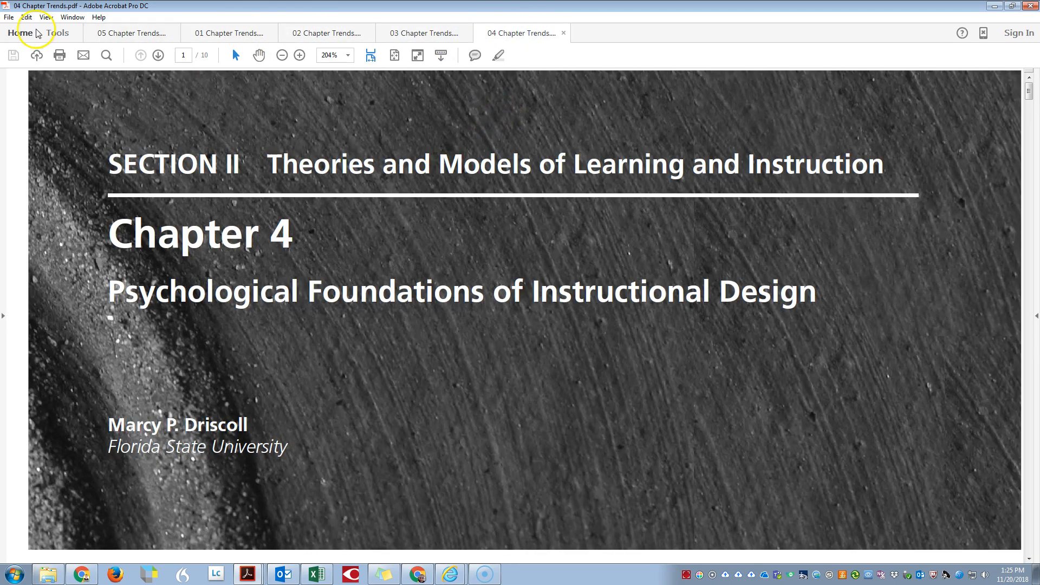